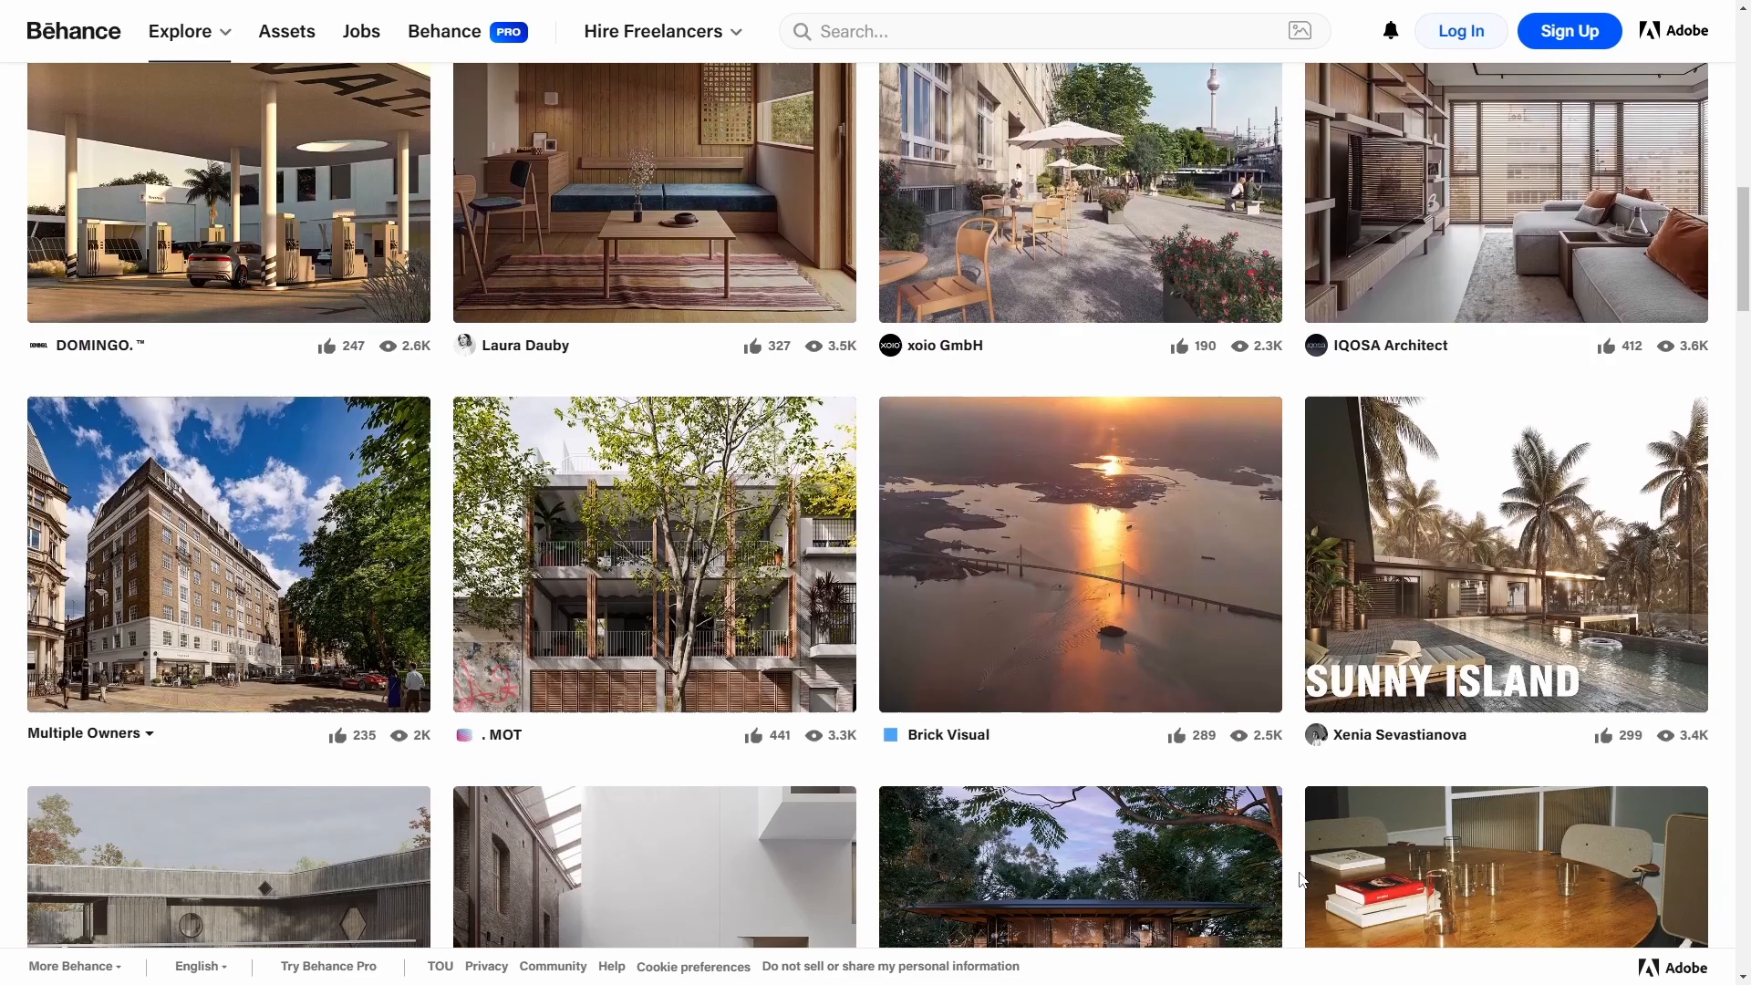
Step: Set the Solidify modifier thickness on Cube.001's ledge slab to 0.2 m
{"action": "scroll", "scroll_direction": "down", "scroll_amount": 3}
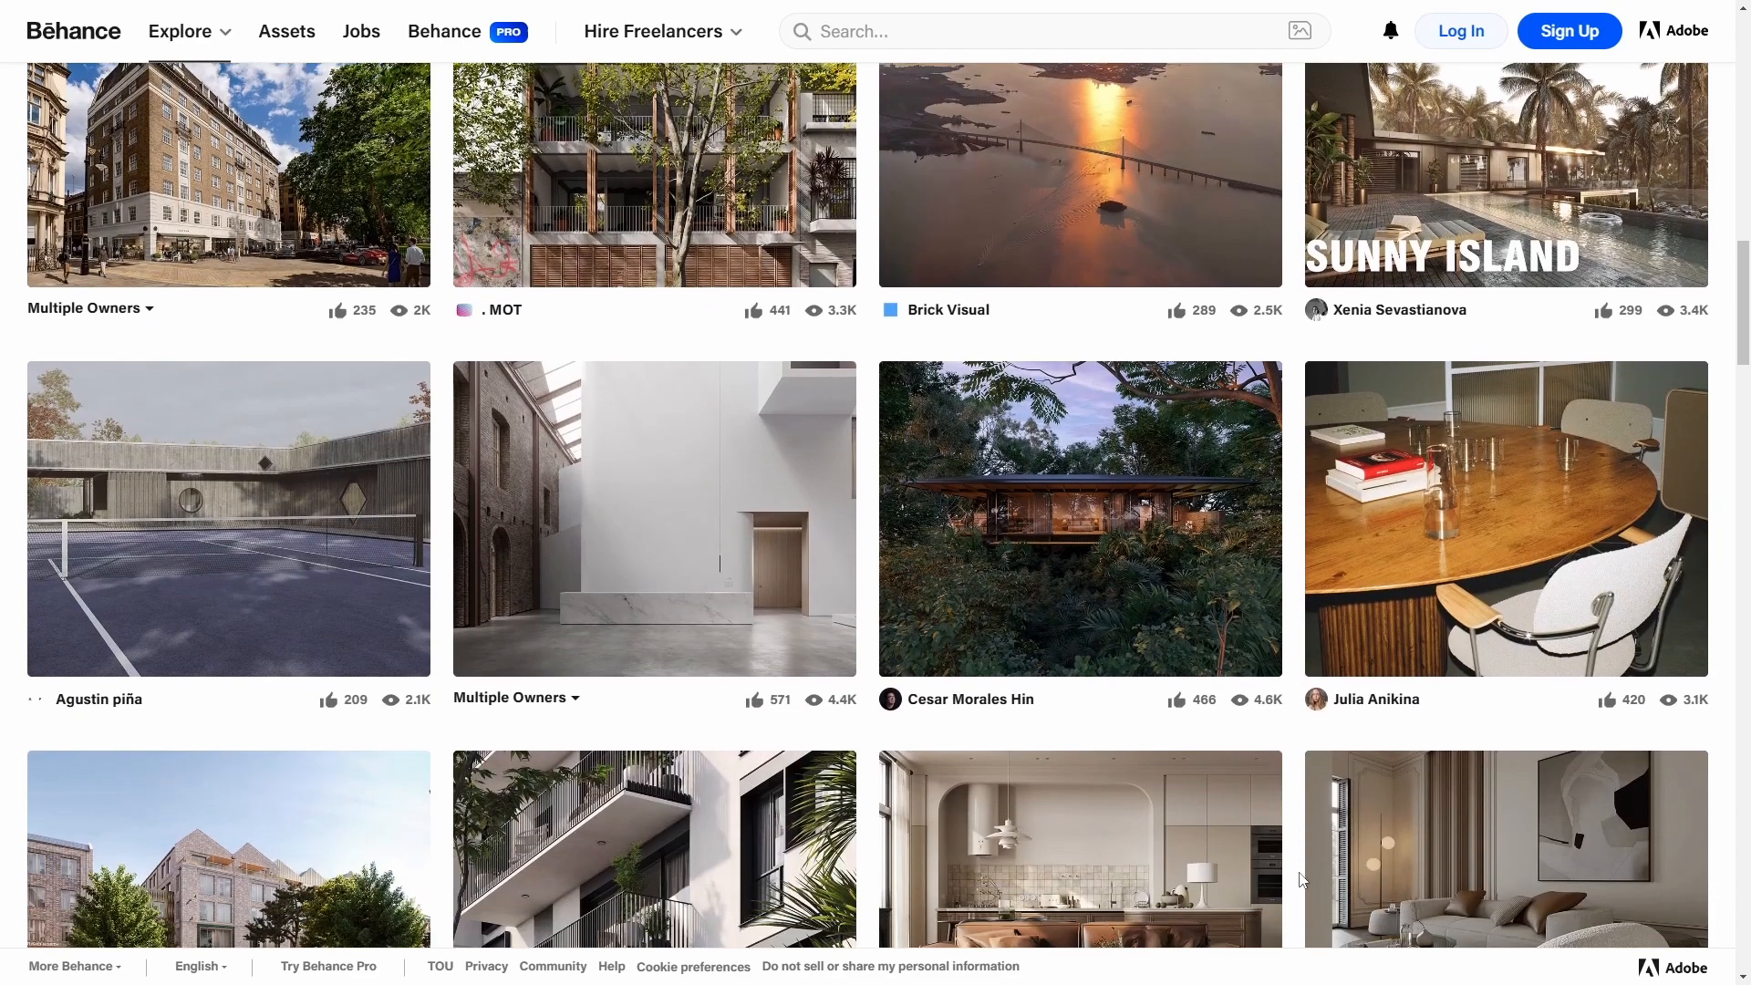
{"action": "scroll", "scroll_direction": "down", "scroll_amount": 3}
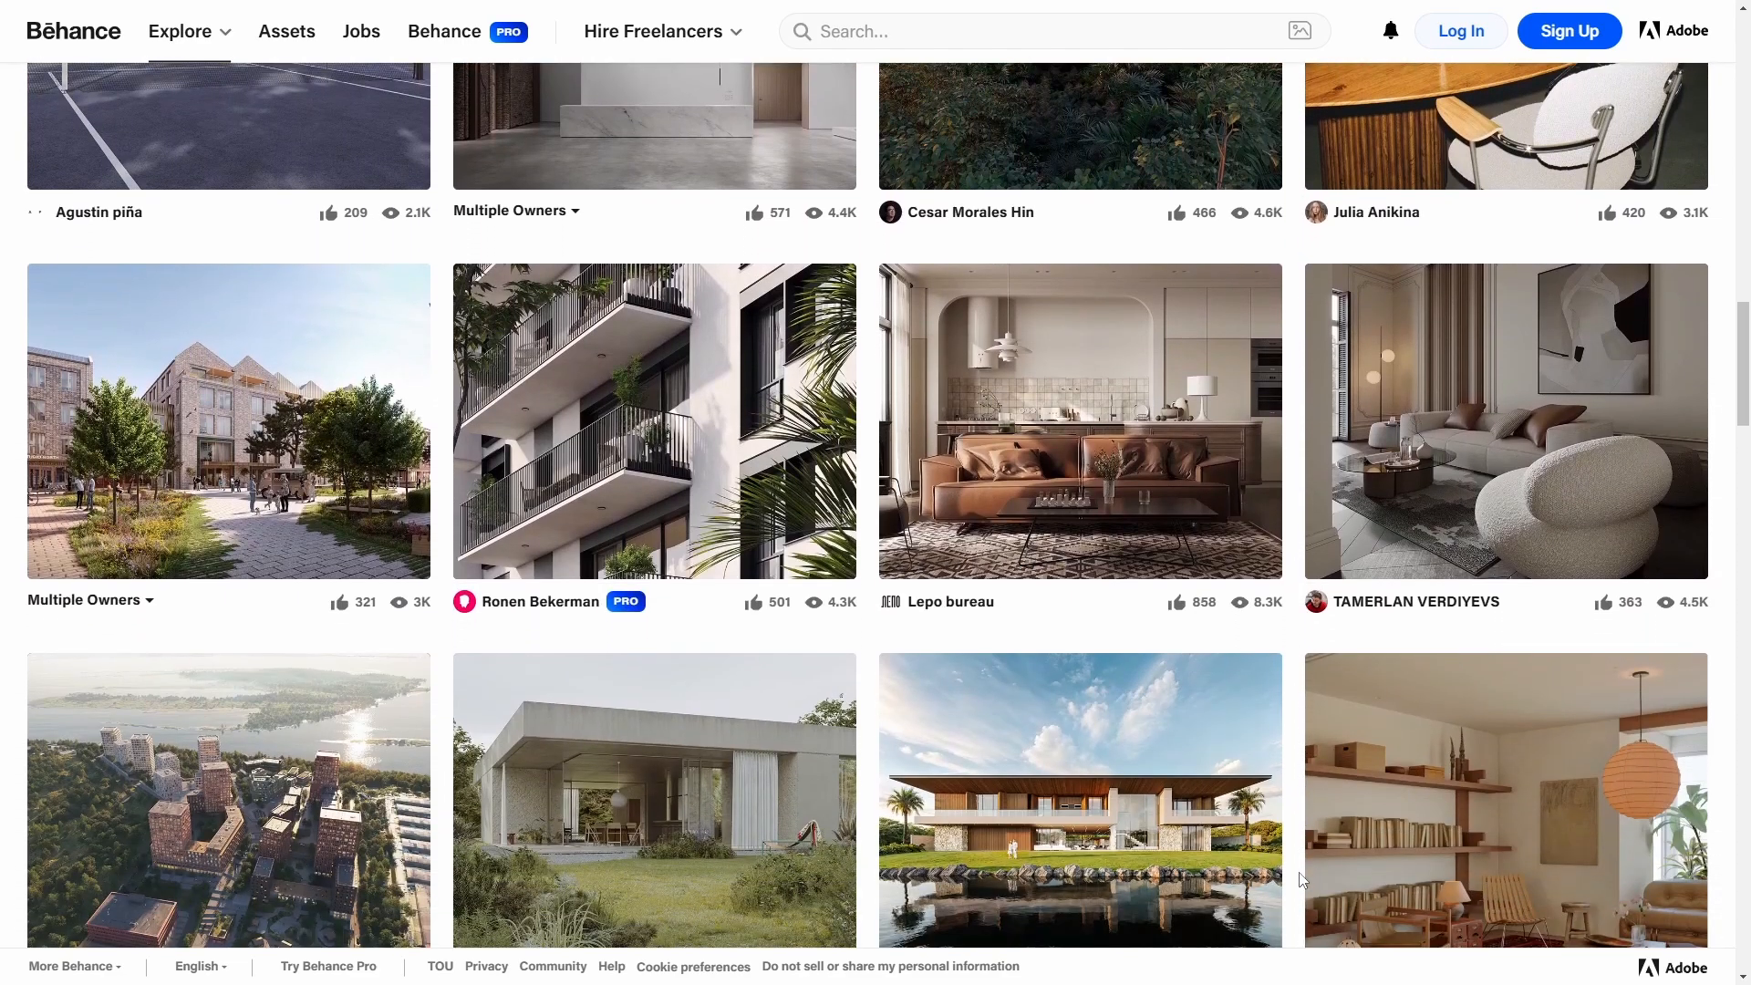
{"action": "scroll", "scroll_direction": "down", "scroll_amount": 3}
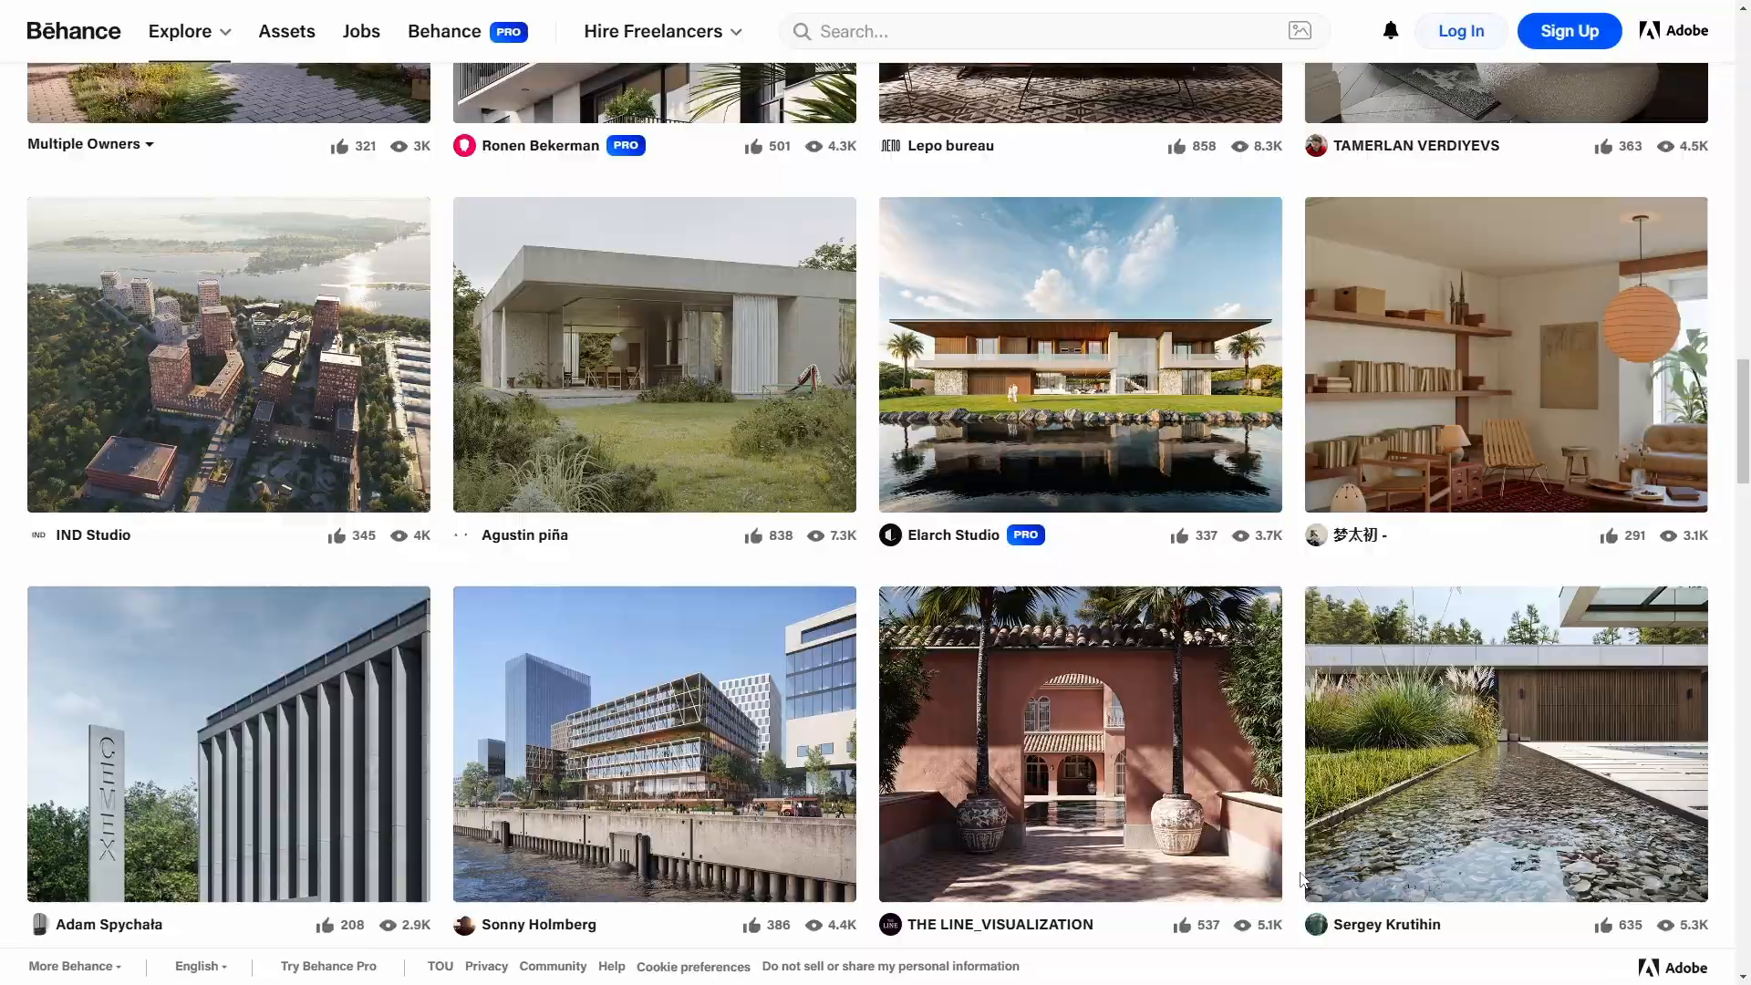
{"action": "scroll", "scroll_direction": "down", "scroll_amount": 3}
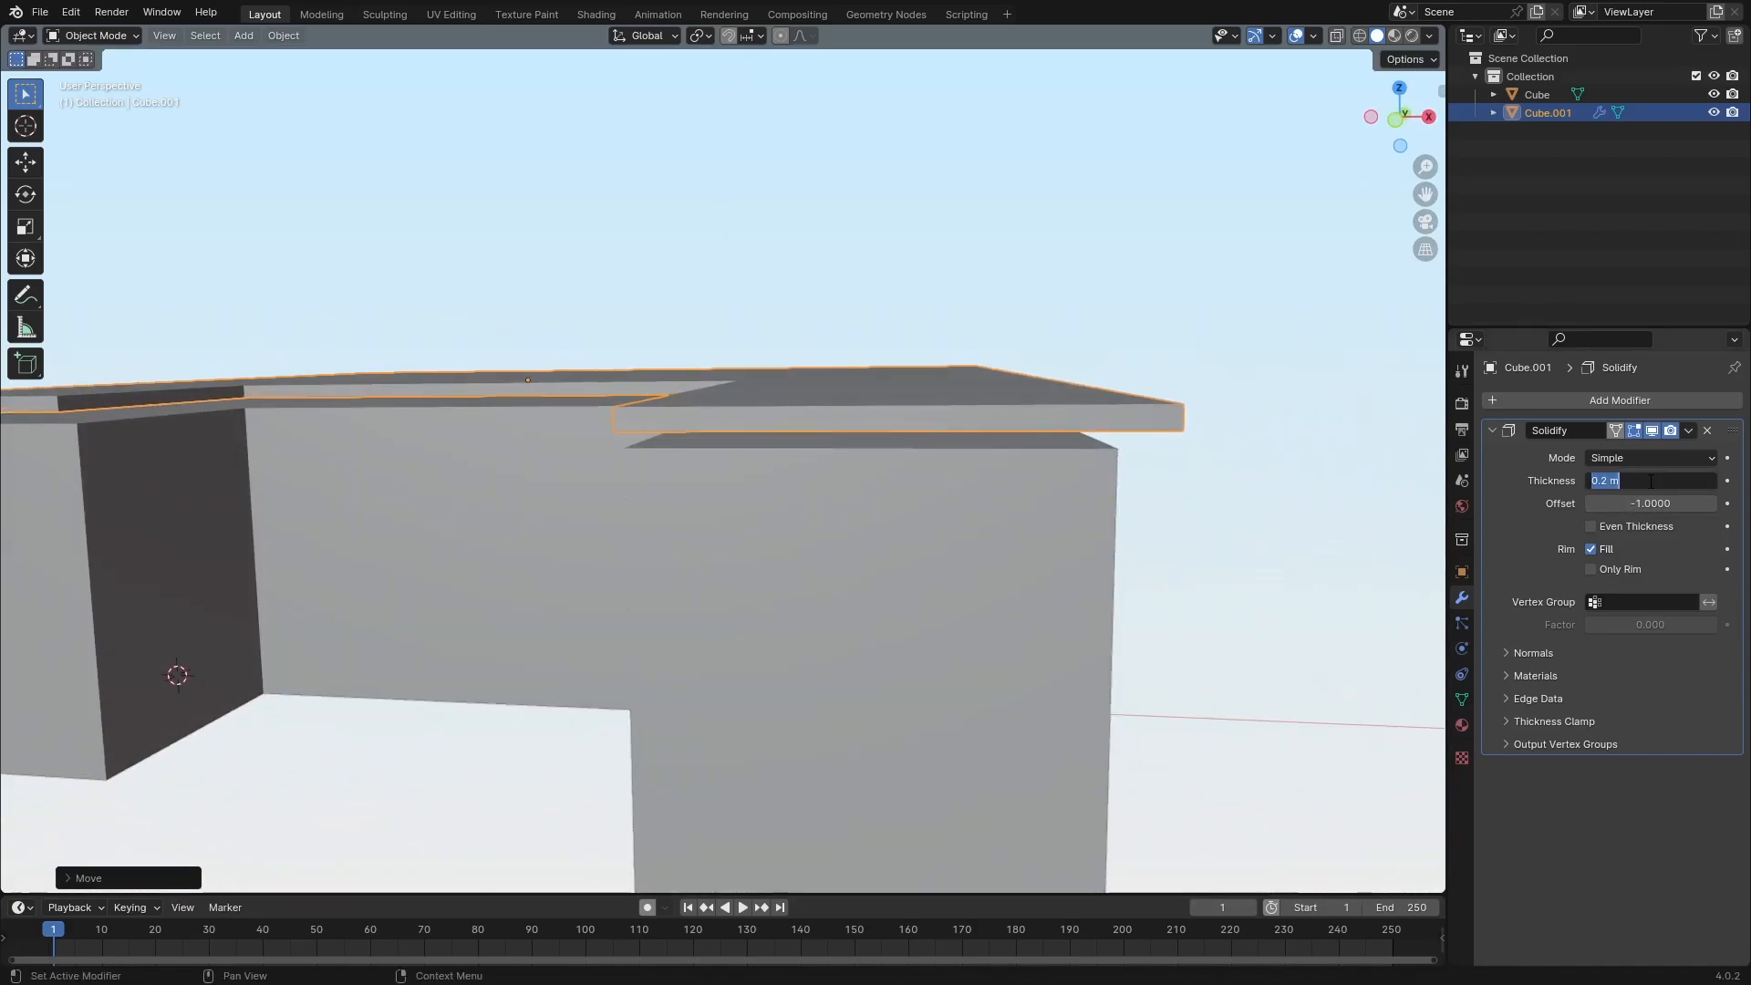
{"action": "key", "text": "Tab"}
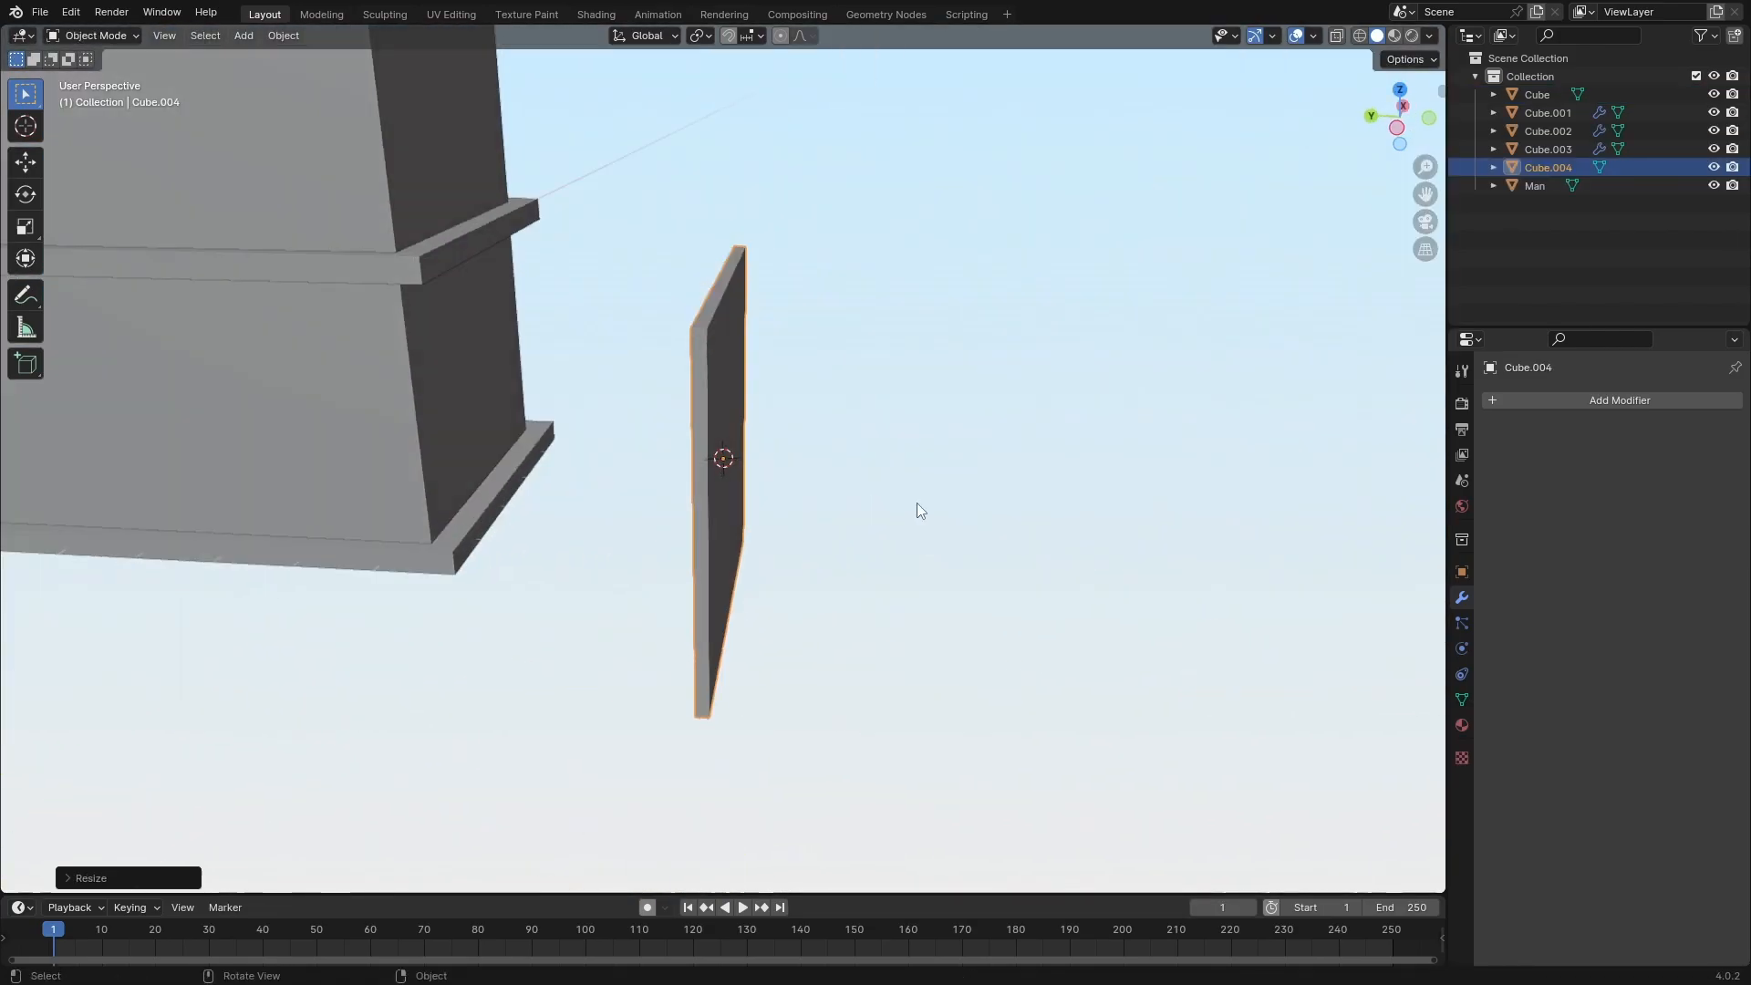
Step: Add a cylinder mesh and begin scaling it into the bent wall pipe
{"action": "left_click", "coordinate": [243, 35]}
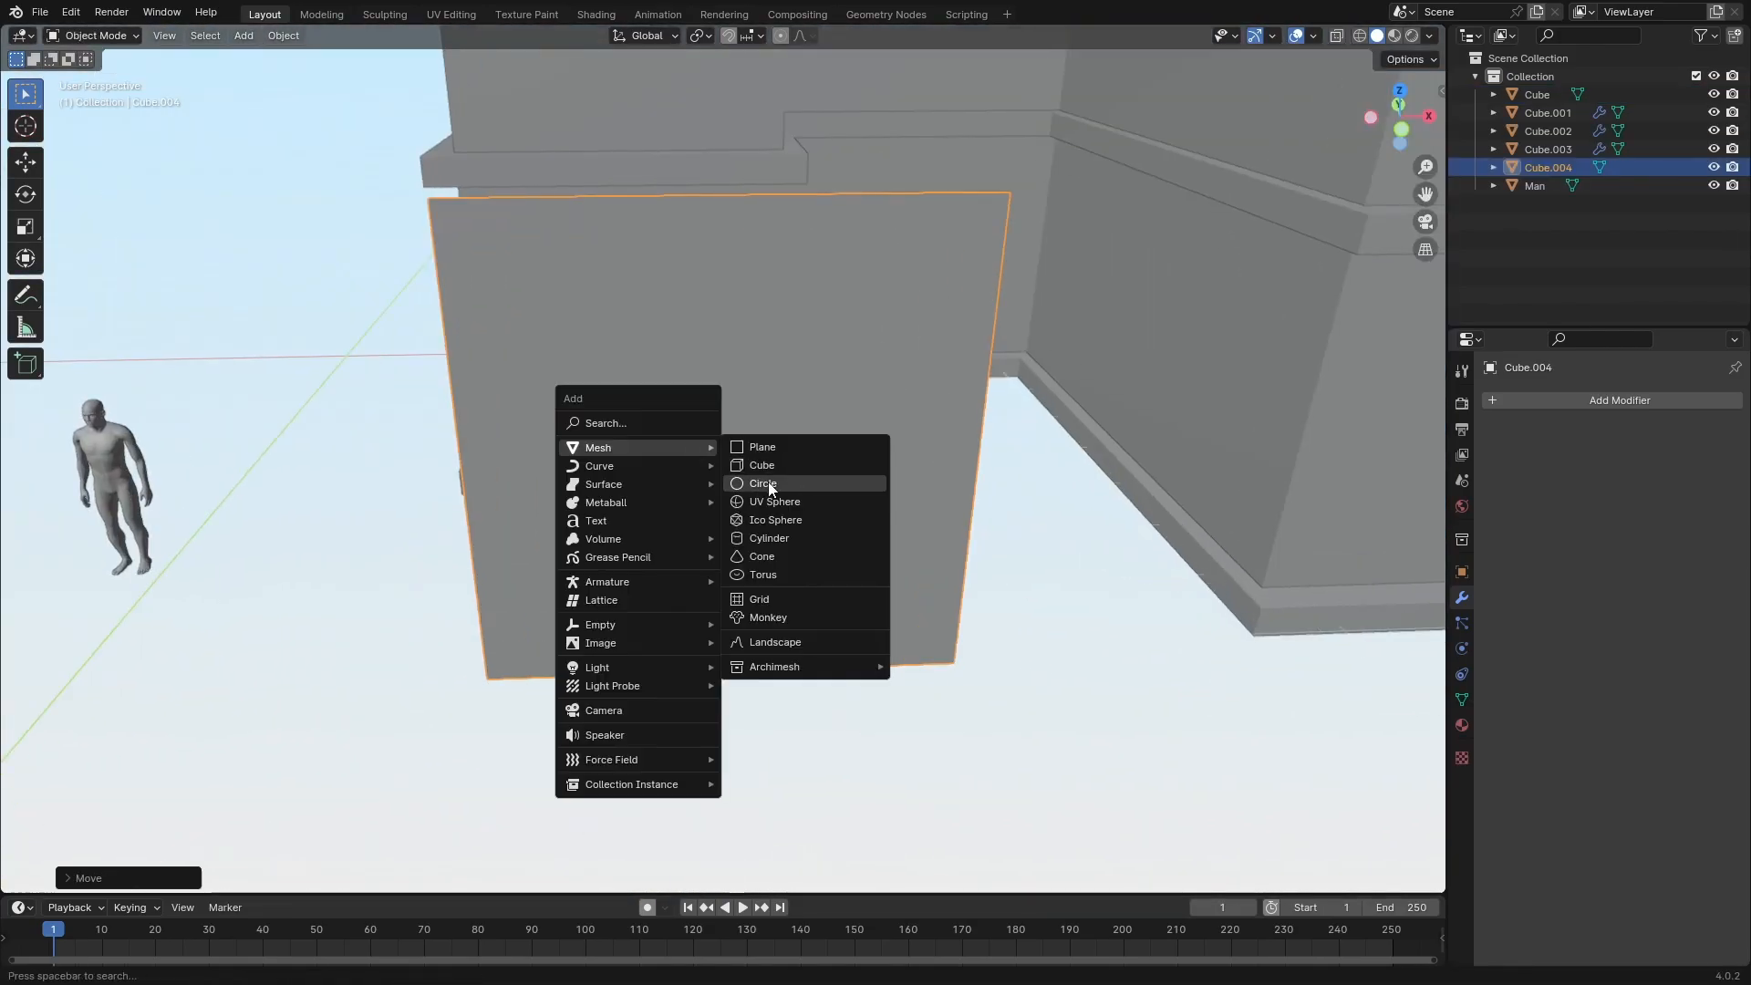
{"action": "left_click", "coordinate": [768, 538]}
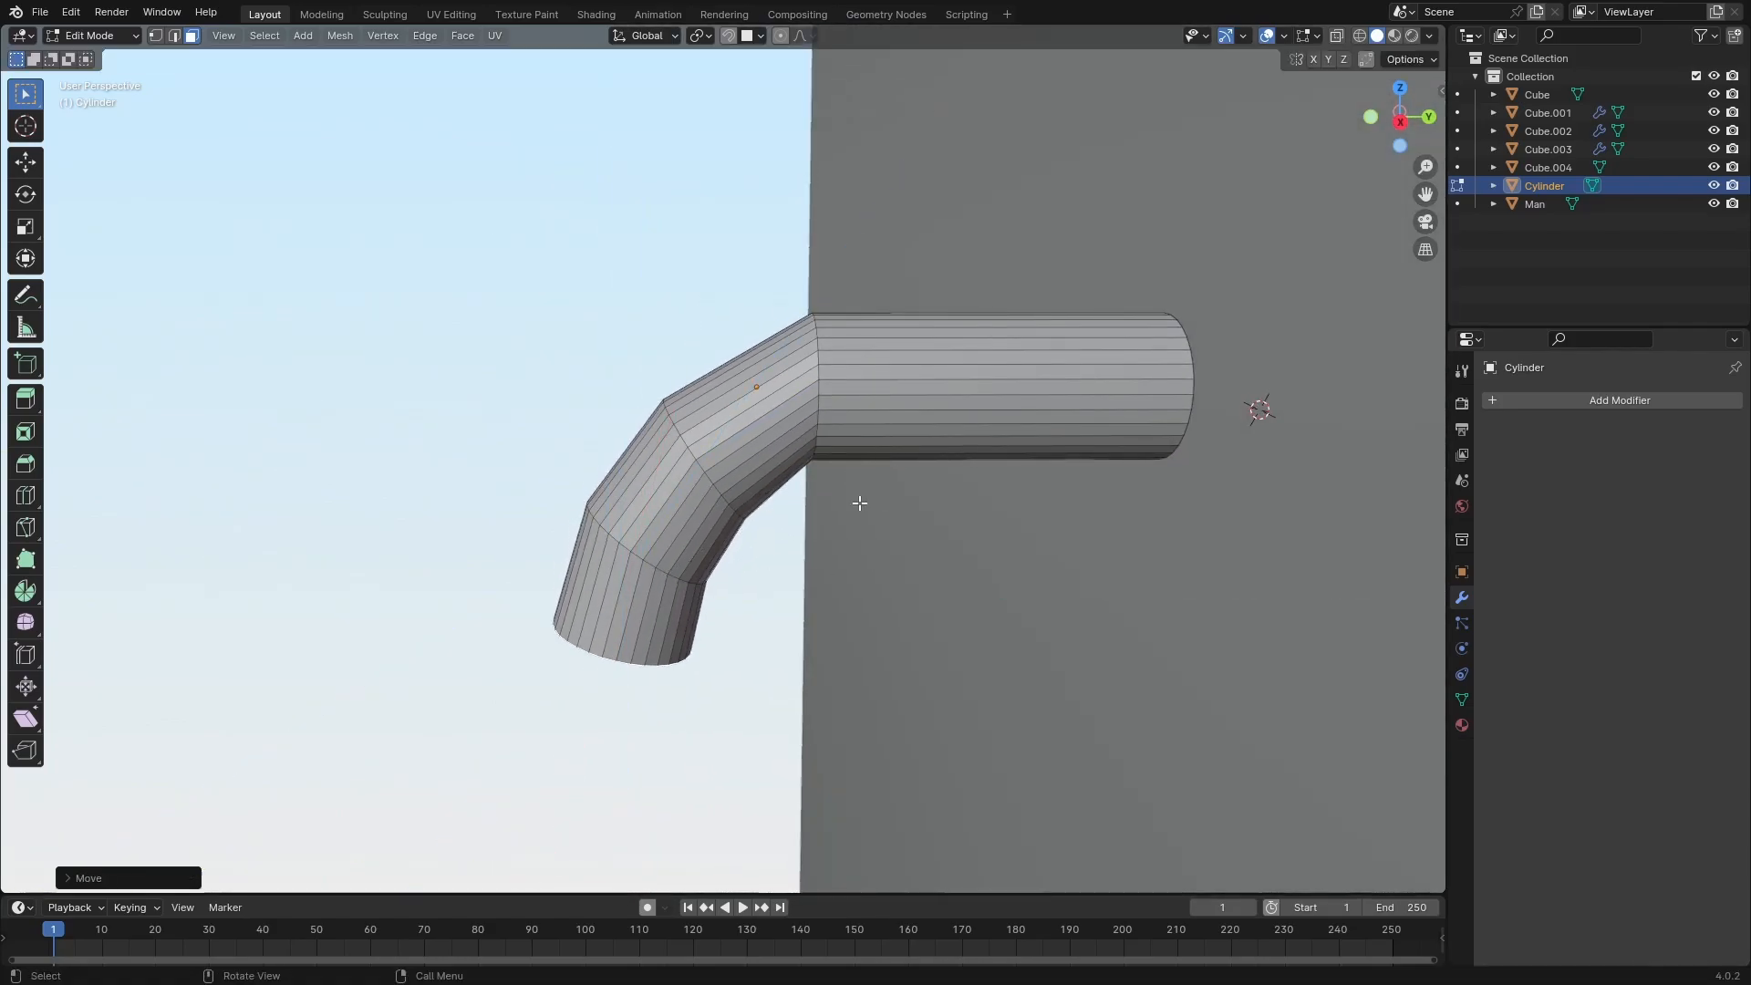
{"action": "key", "text": "s"}
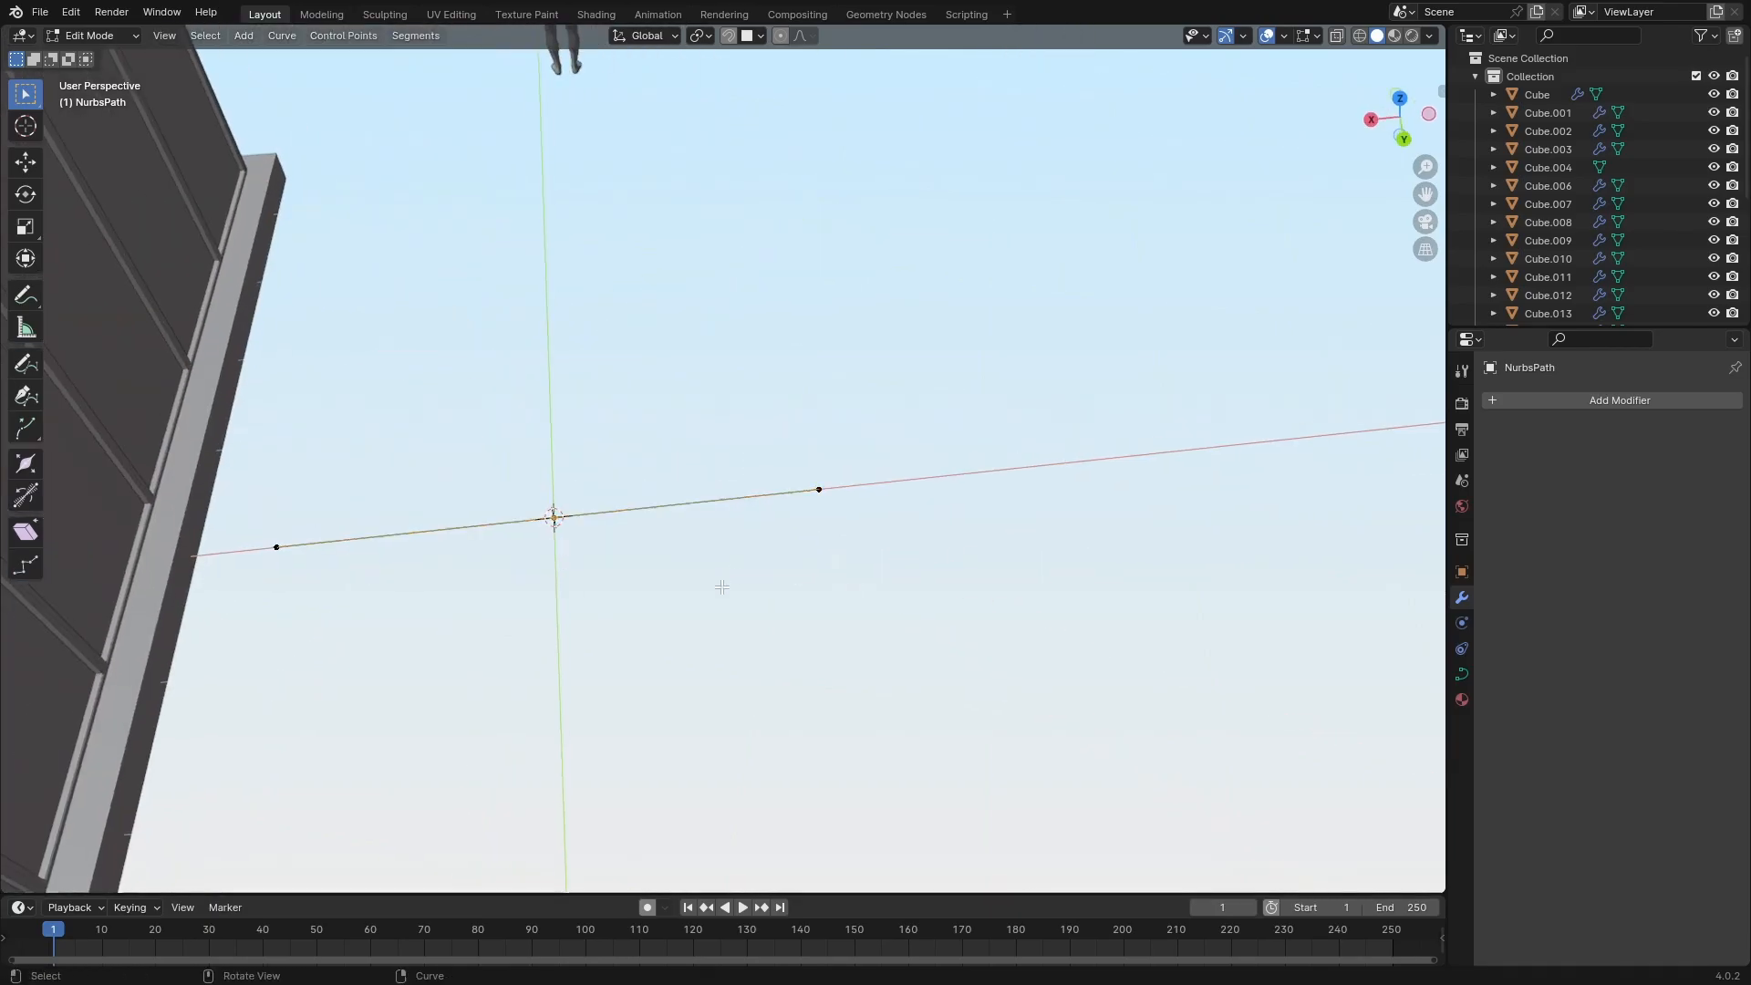
Step: Extrude another point on the NURBS path profile, then select the curved street surface
{"action": "key", "text": "e"}
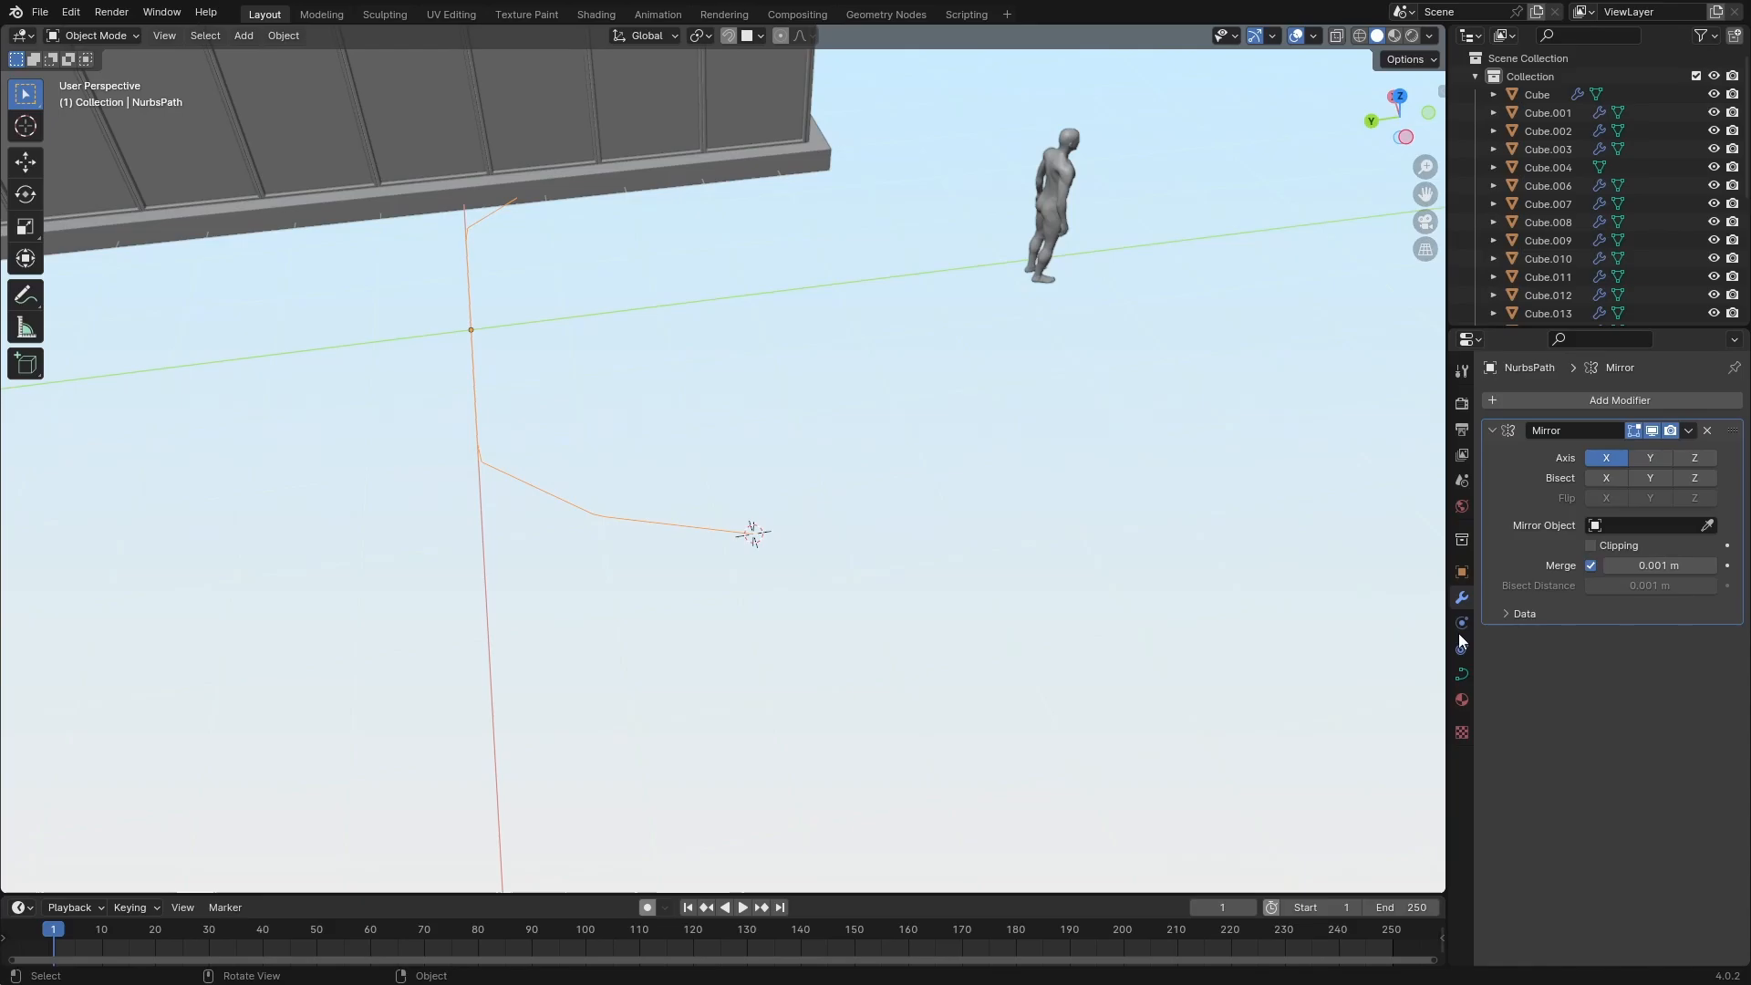
{"action": "right_click", "coordinate": [757, 592]}
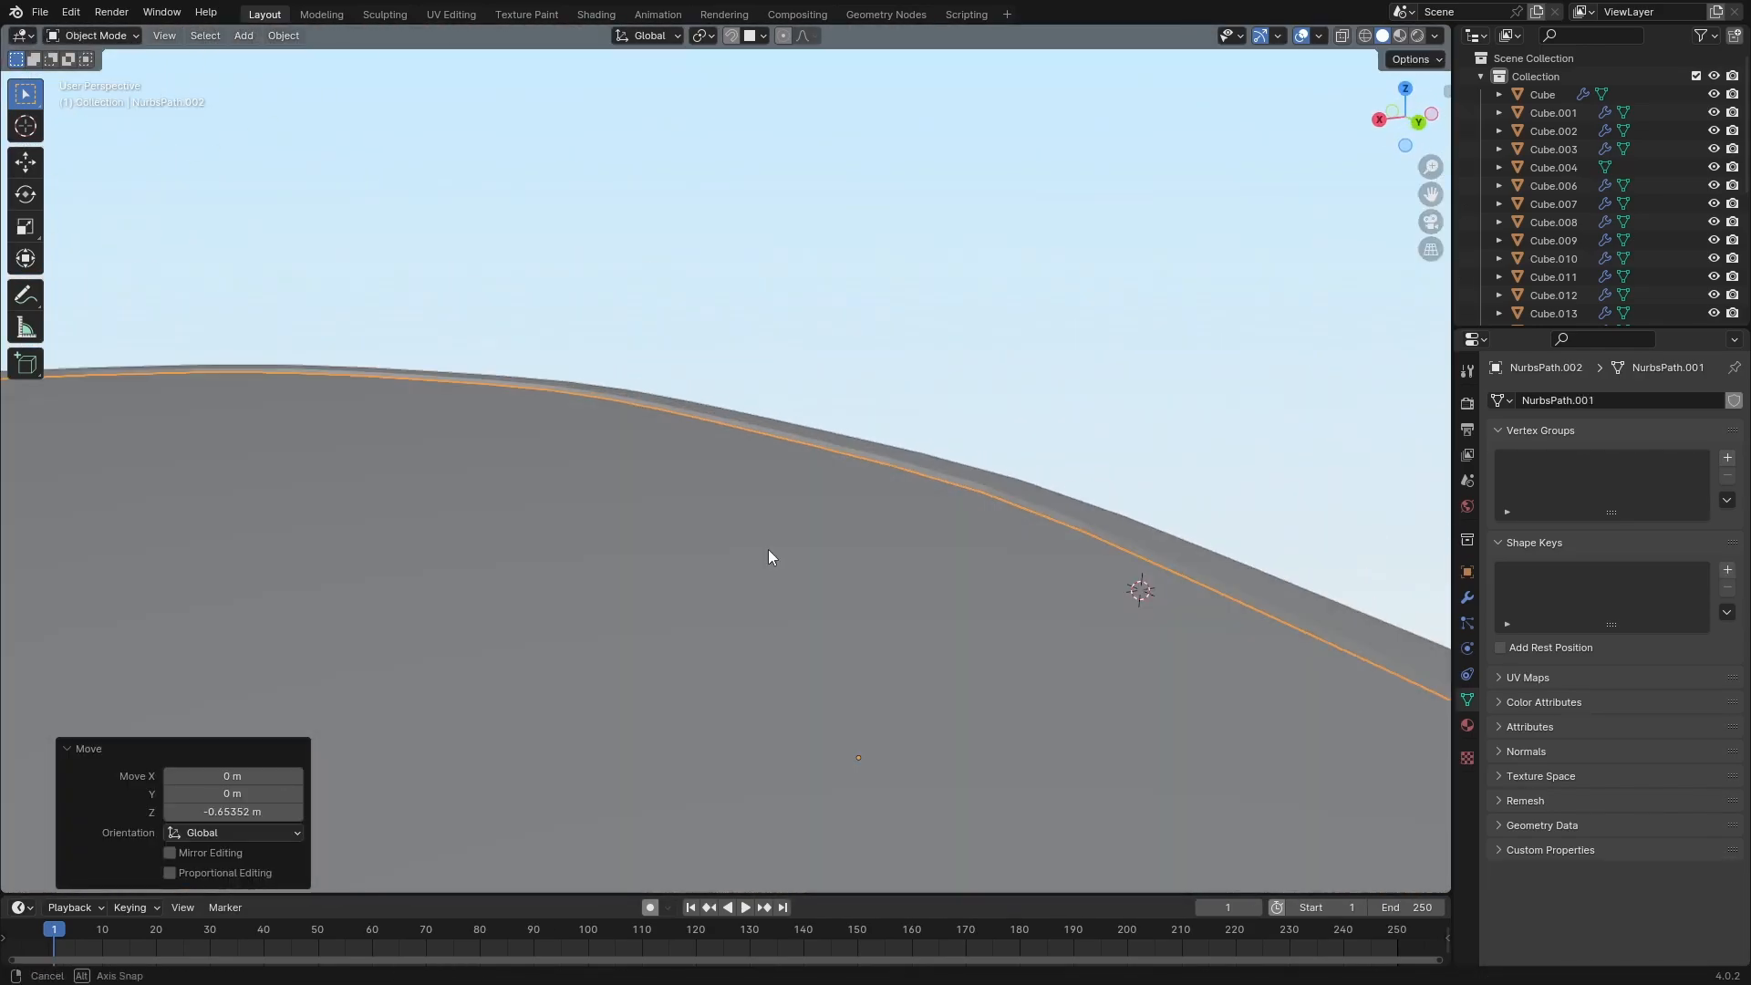
{"action": "left_click", "coordinate": [242, 34]}
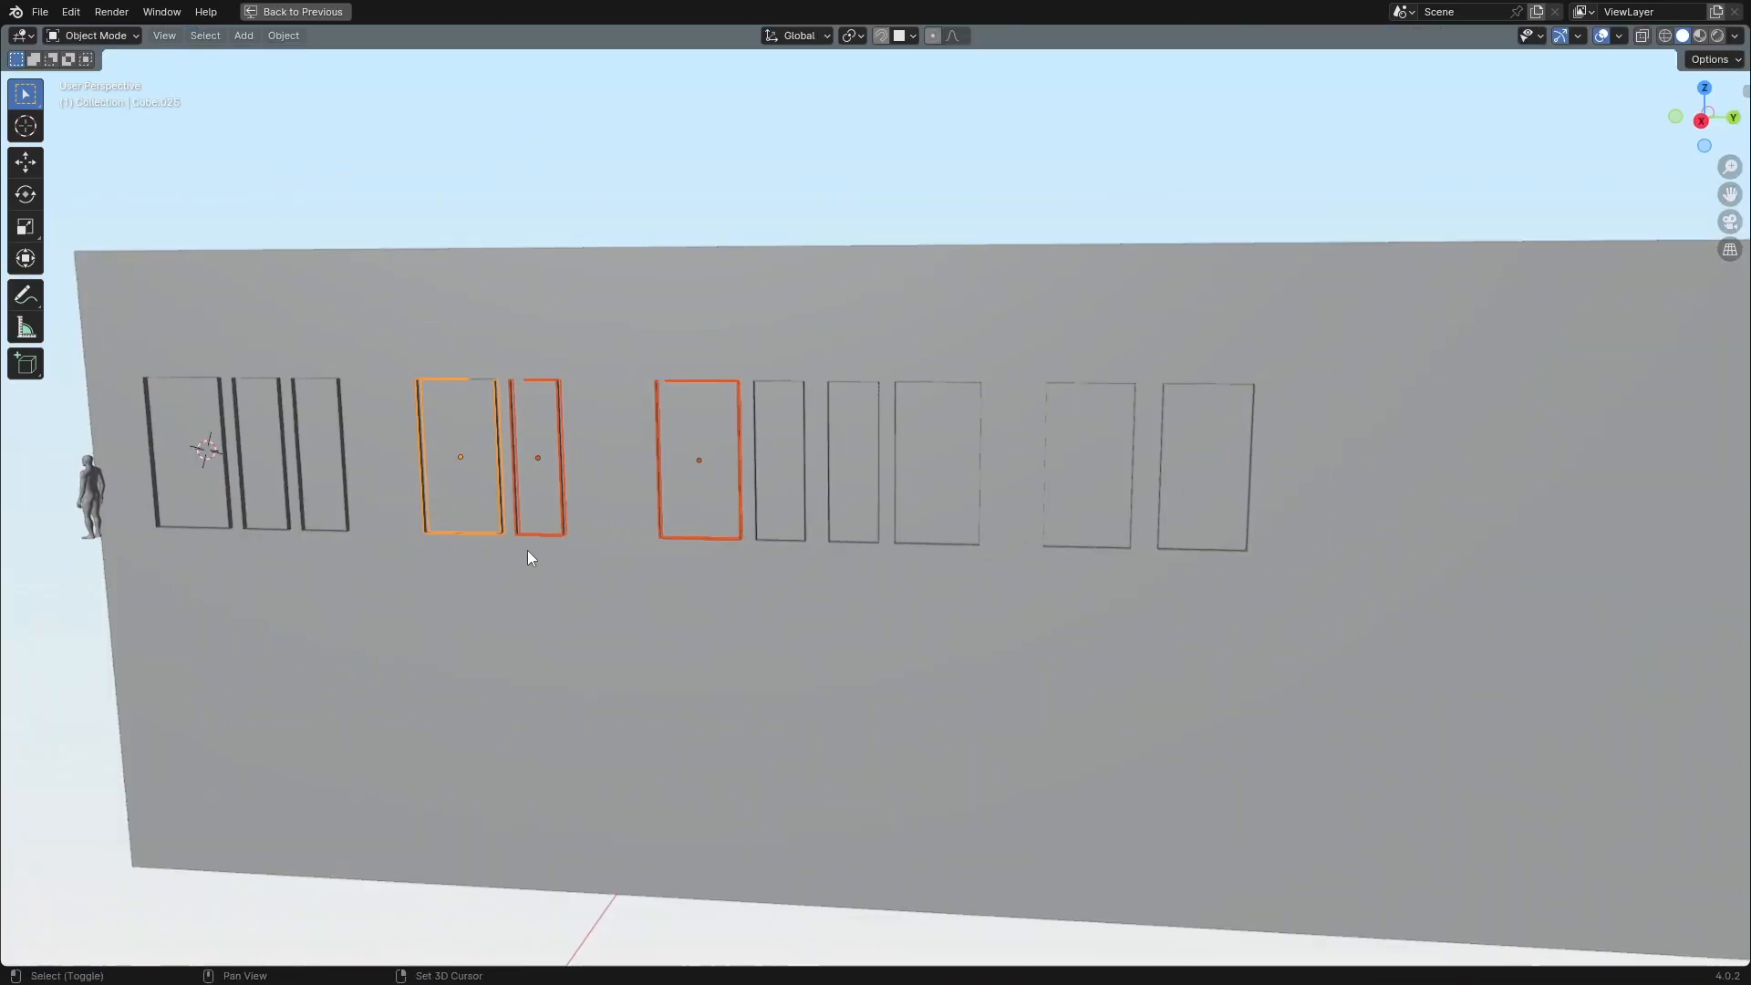
Step: Duplicate a window cutter cube and apply the Cutouts Boolean difference to the facade
{"action": "key", "text": "shift+d"}
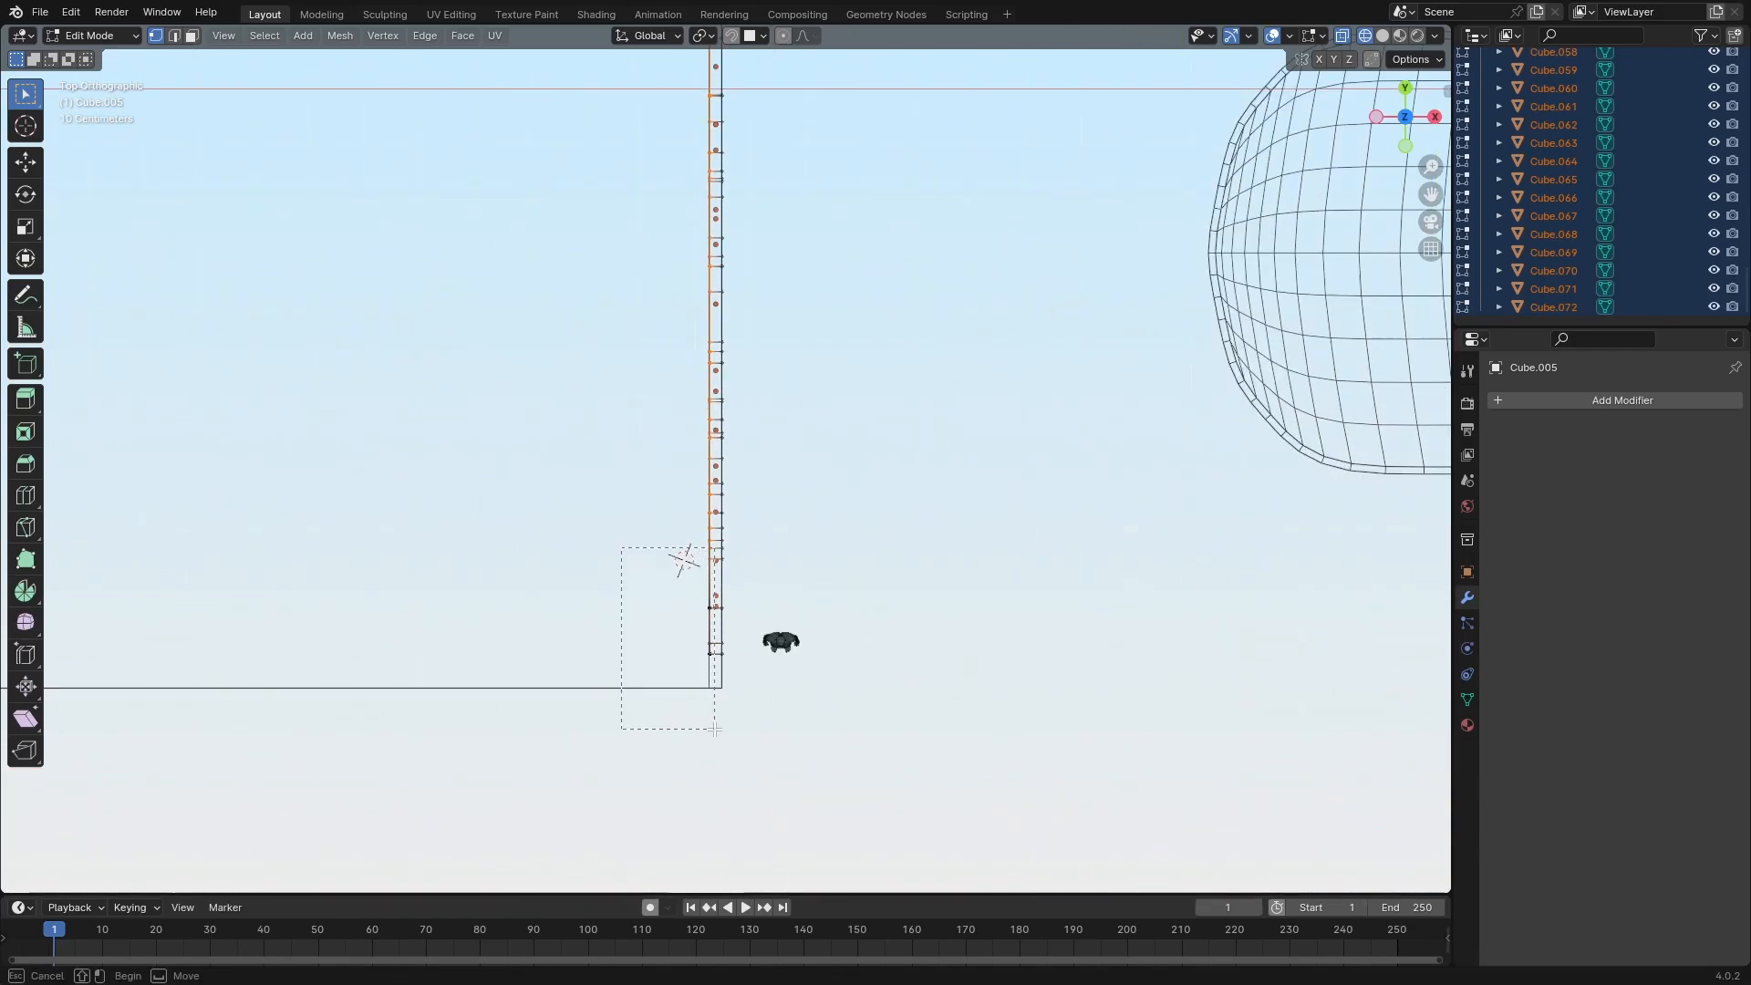
{"action": "key", "text": "Tab"}
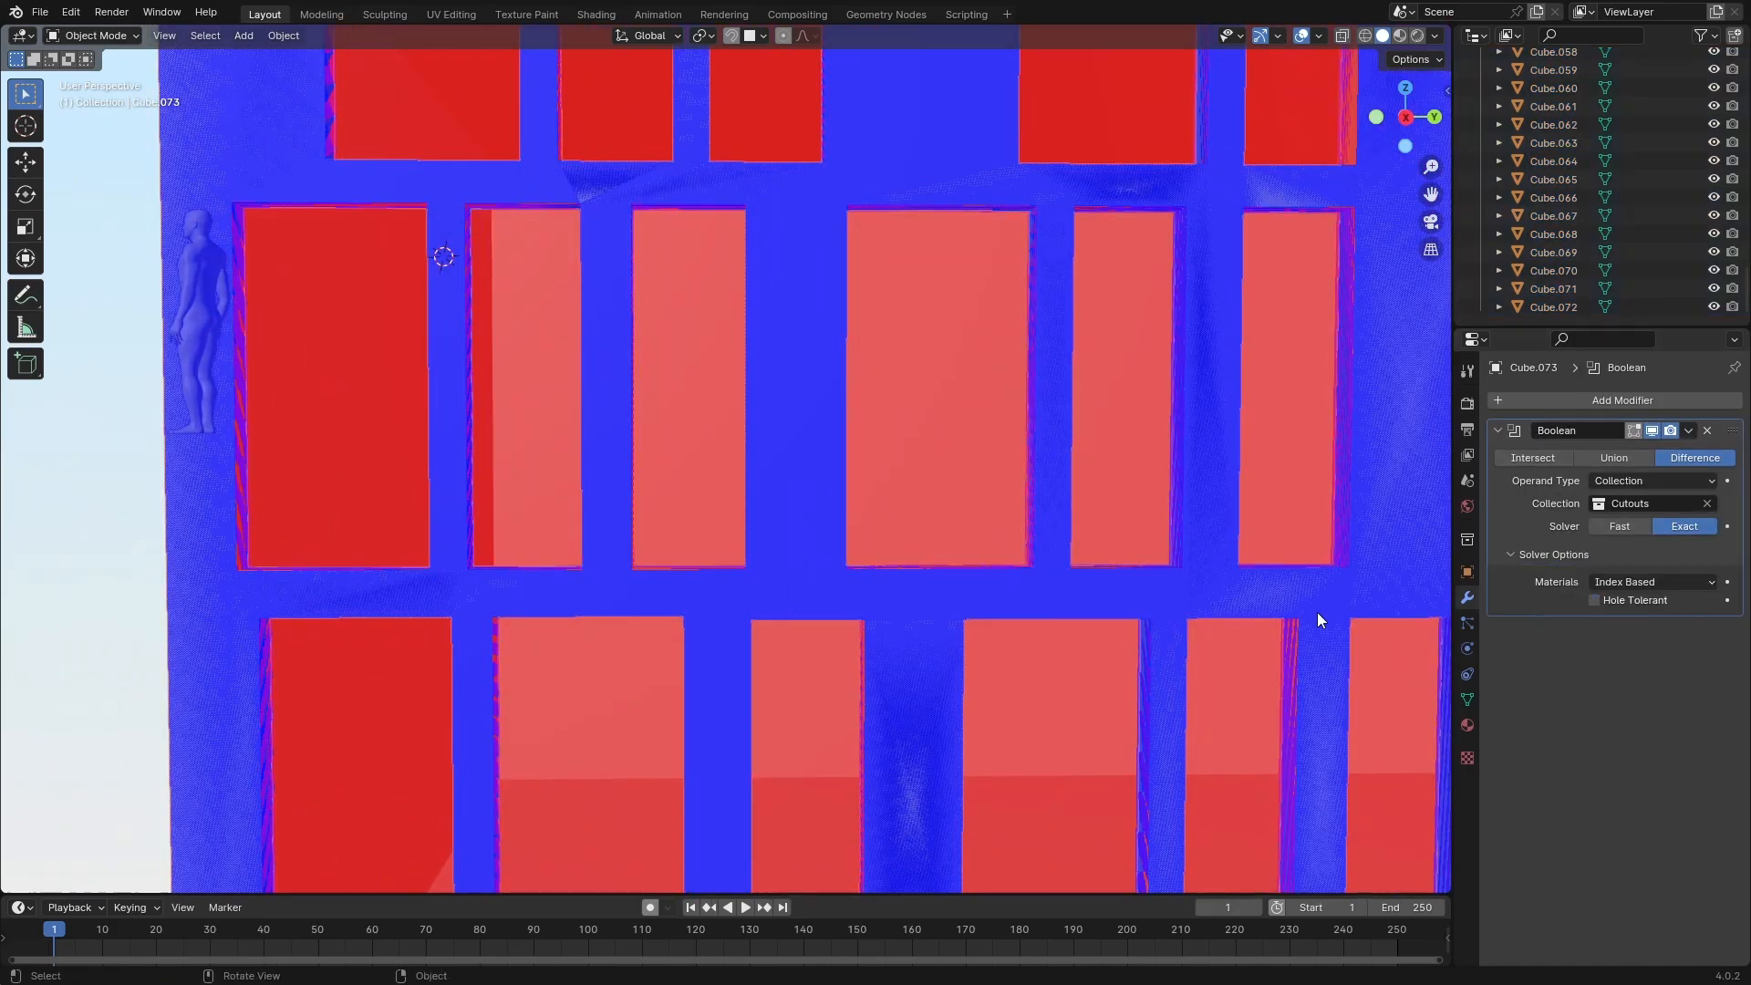
{"action": "left_click", "coordinate": [1612, 457]}
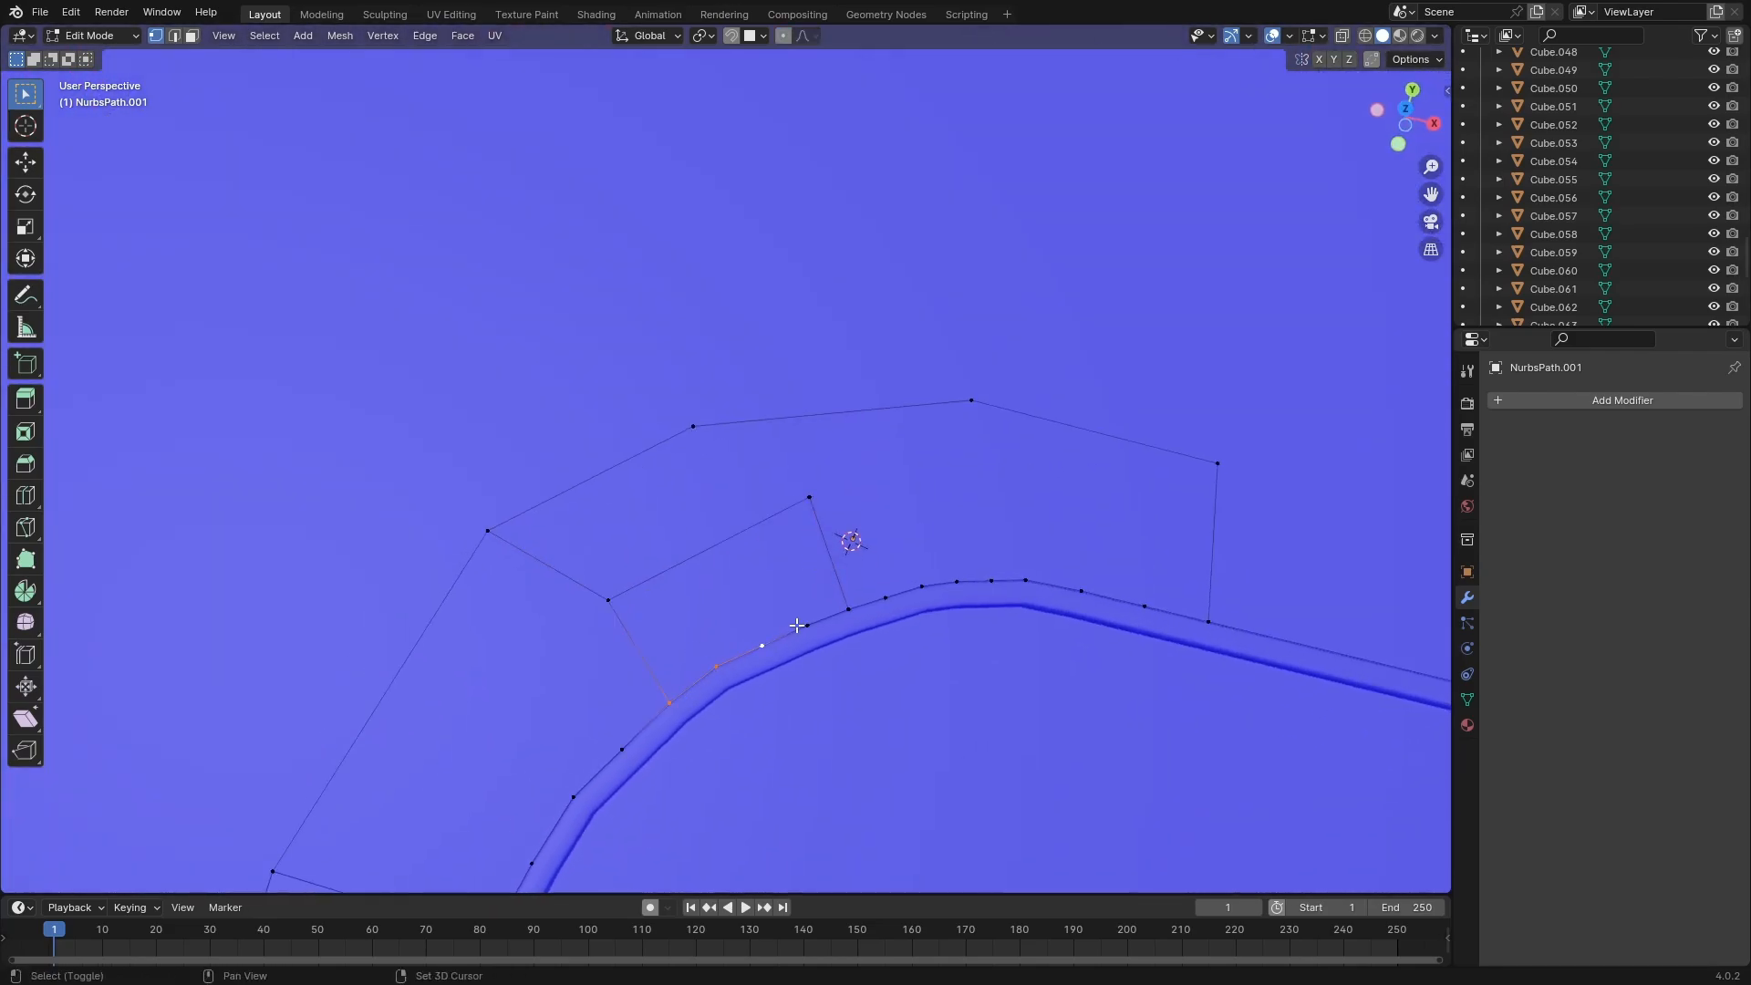
Step: Delete unwanted geometry while shaping the curved curb and sidewalk corner mesh
{"action": "key", "text": "x"}
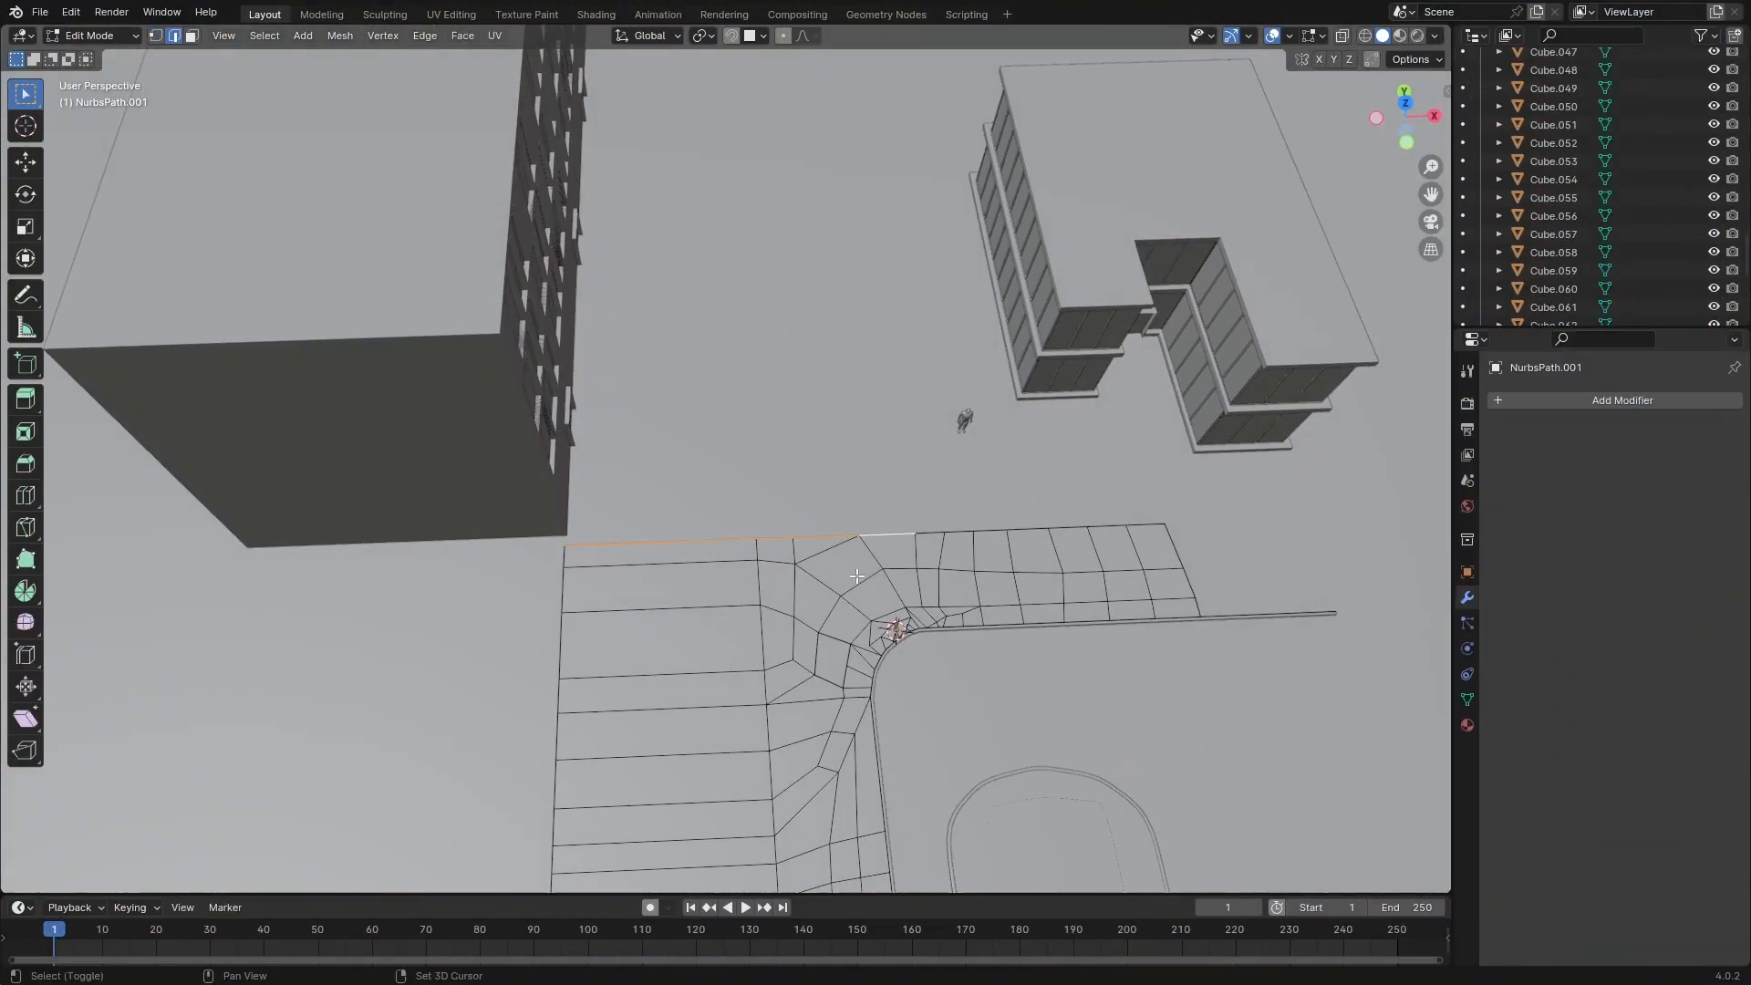
Step: Extrude the sidewalk edge row and move it 0.32 m toward the building
{"action": "key", "text": "g"}
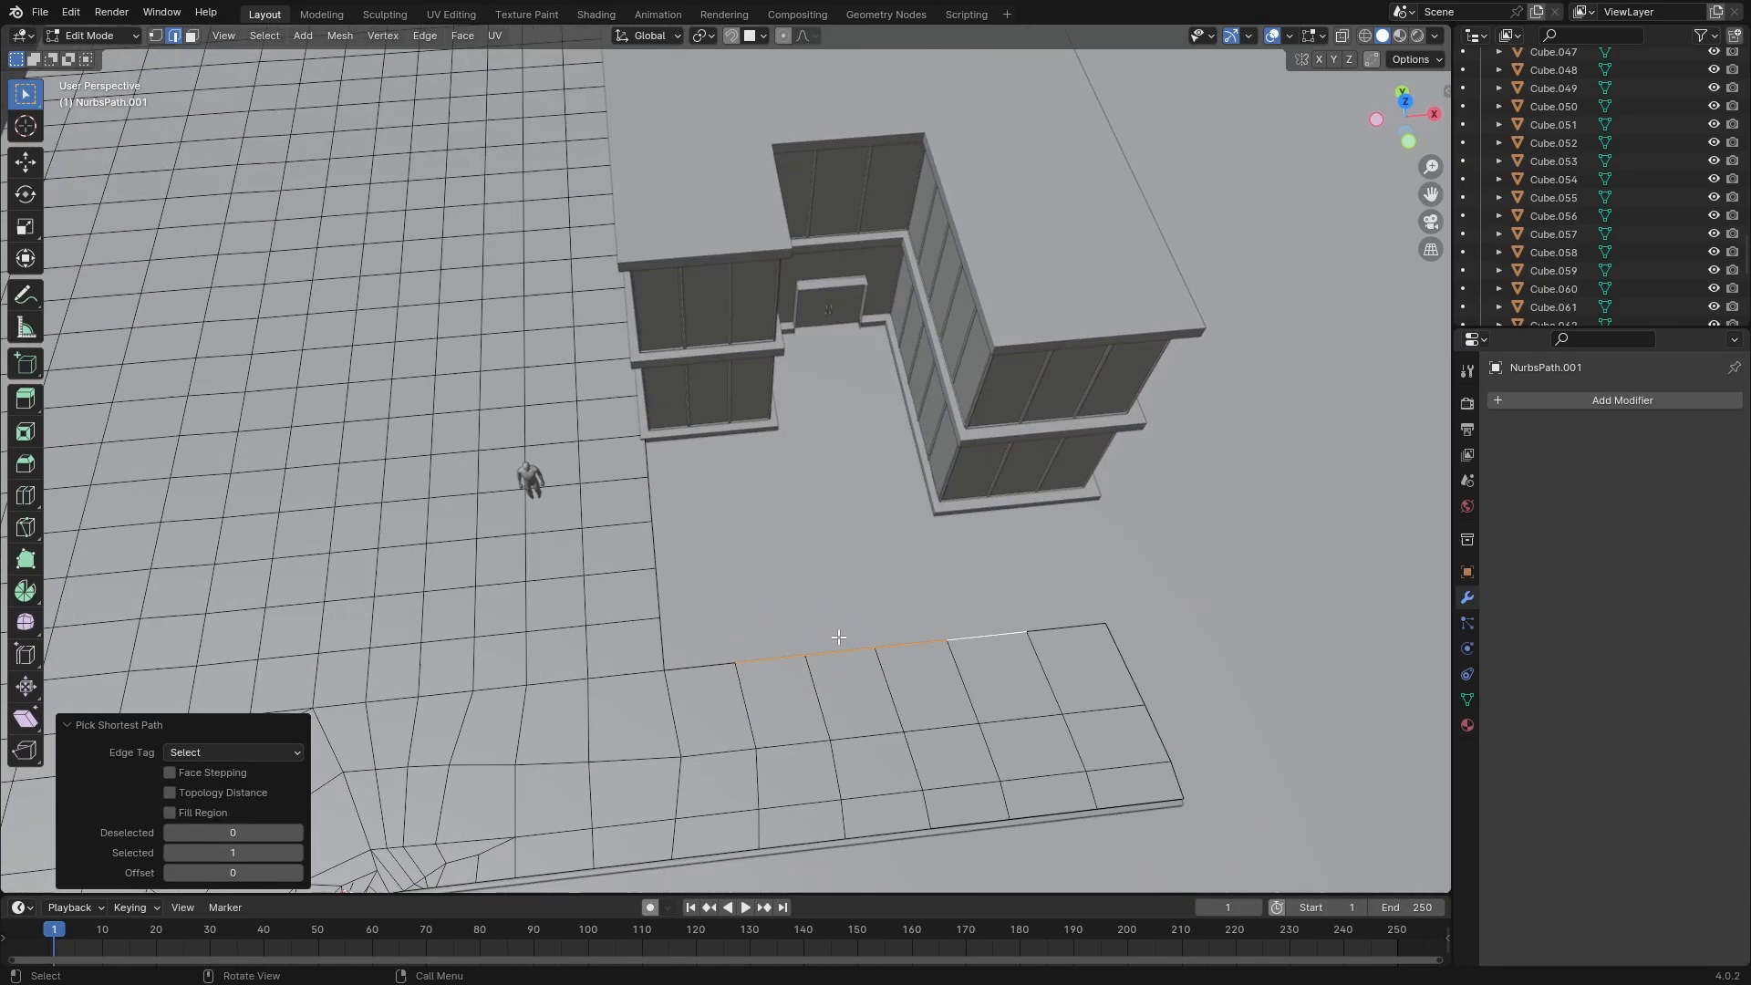
{"action": "key", "text": "g"}
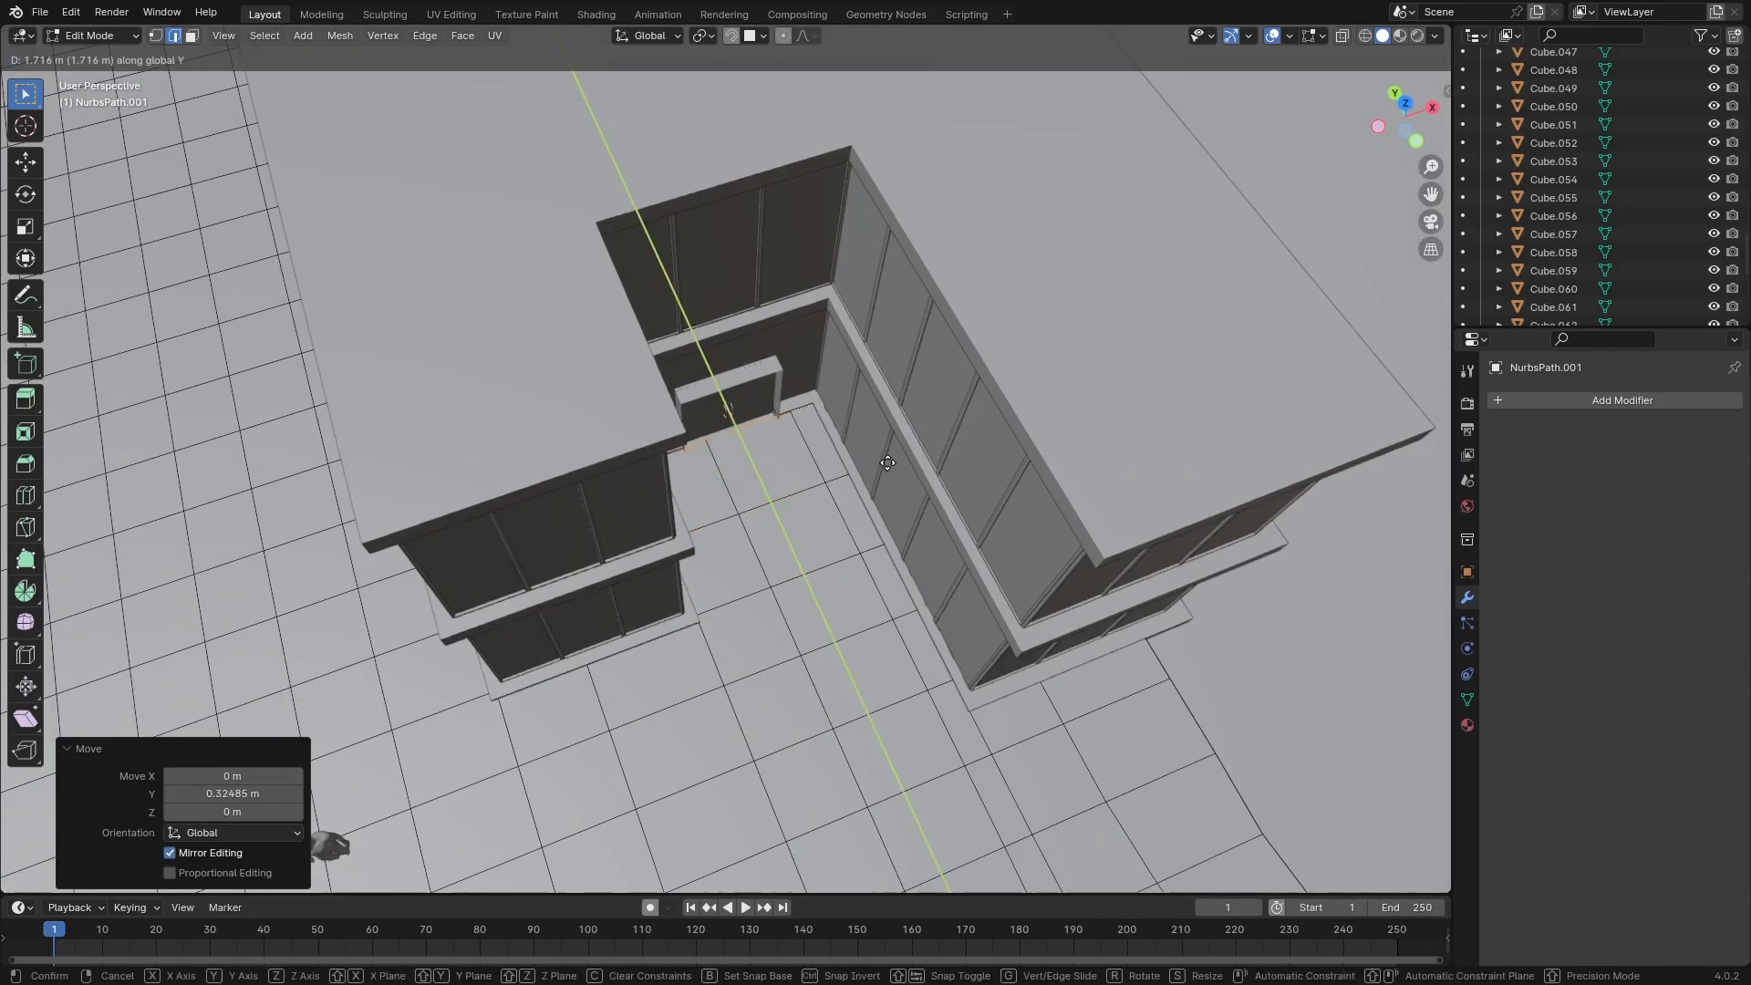
{"action": "left_click", "coordinate": [1622, 400]}
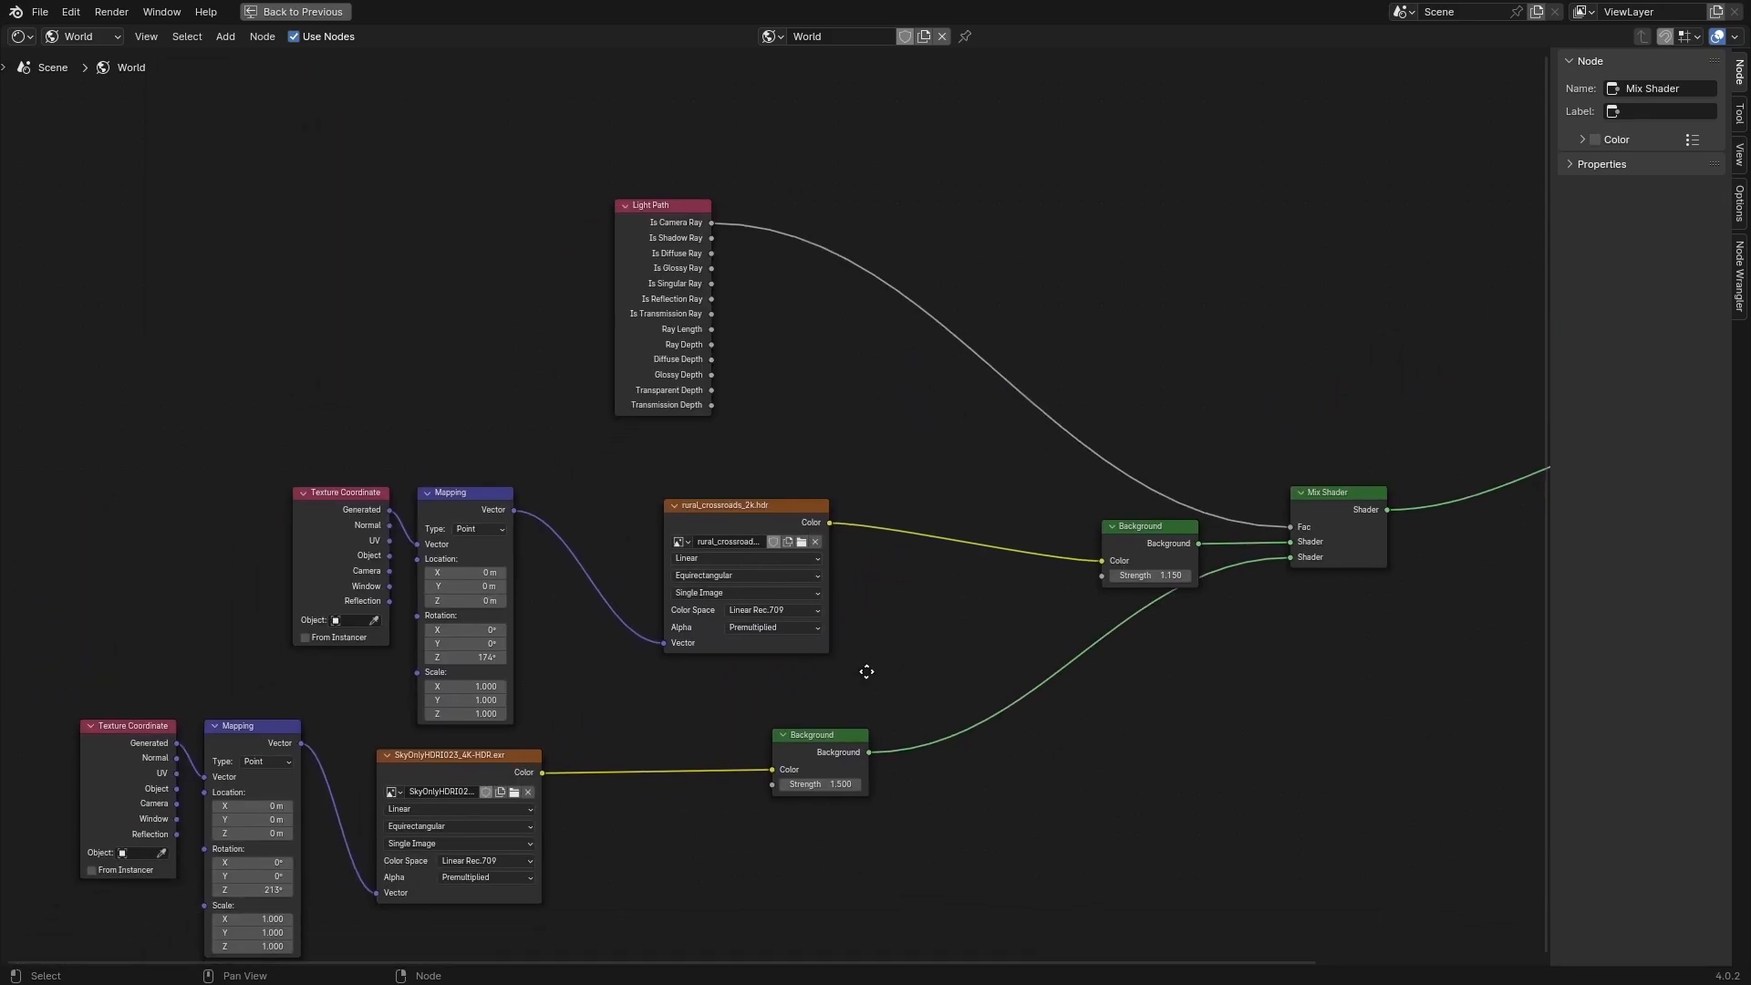
Step: Search 'sky' and add a Sky Texture node to the World shader
{"action": "type", "text": "sky"}
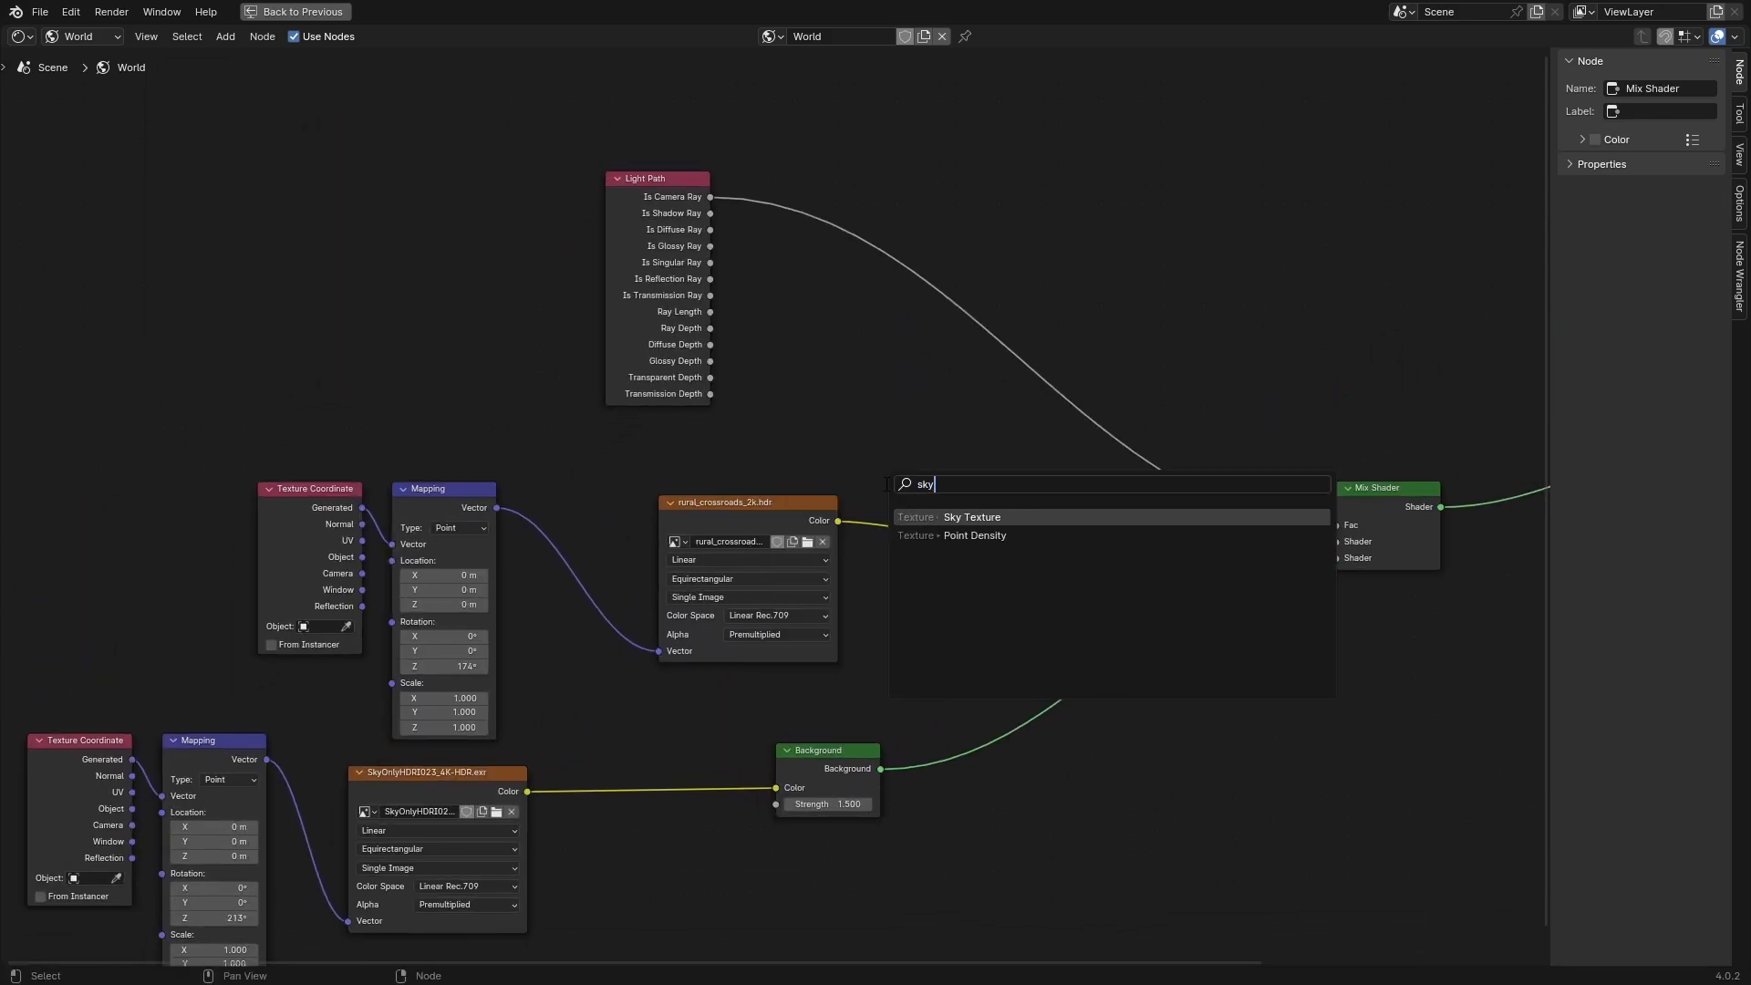
{"action": "left_click", "coordinate": [971, 516]}
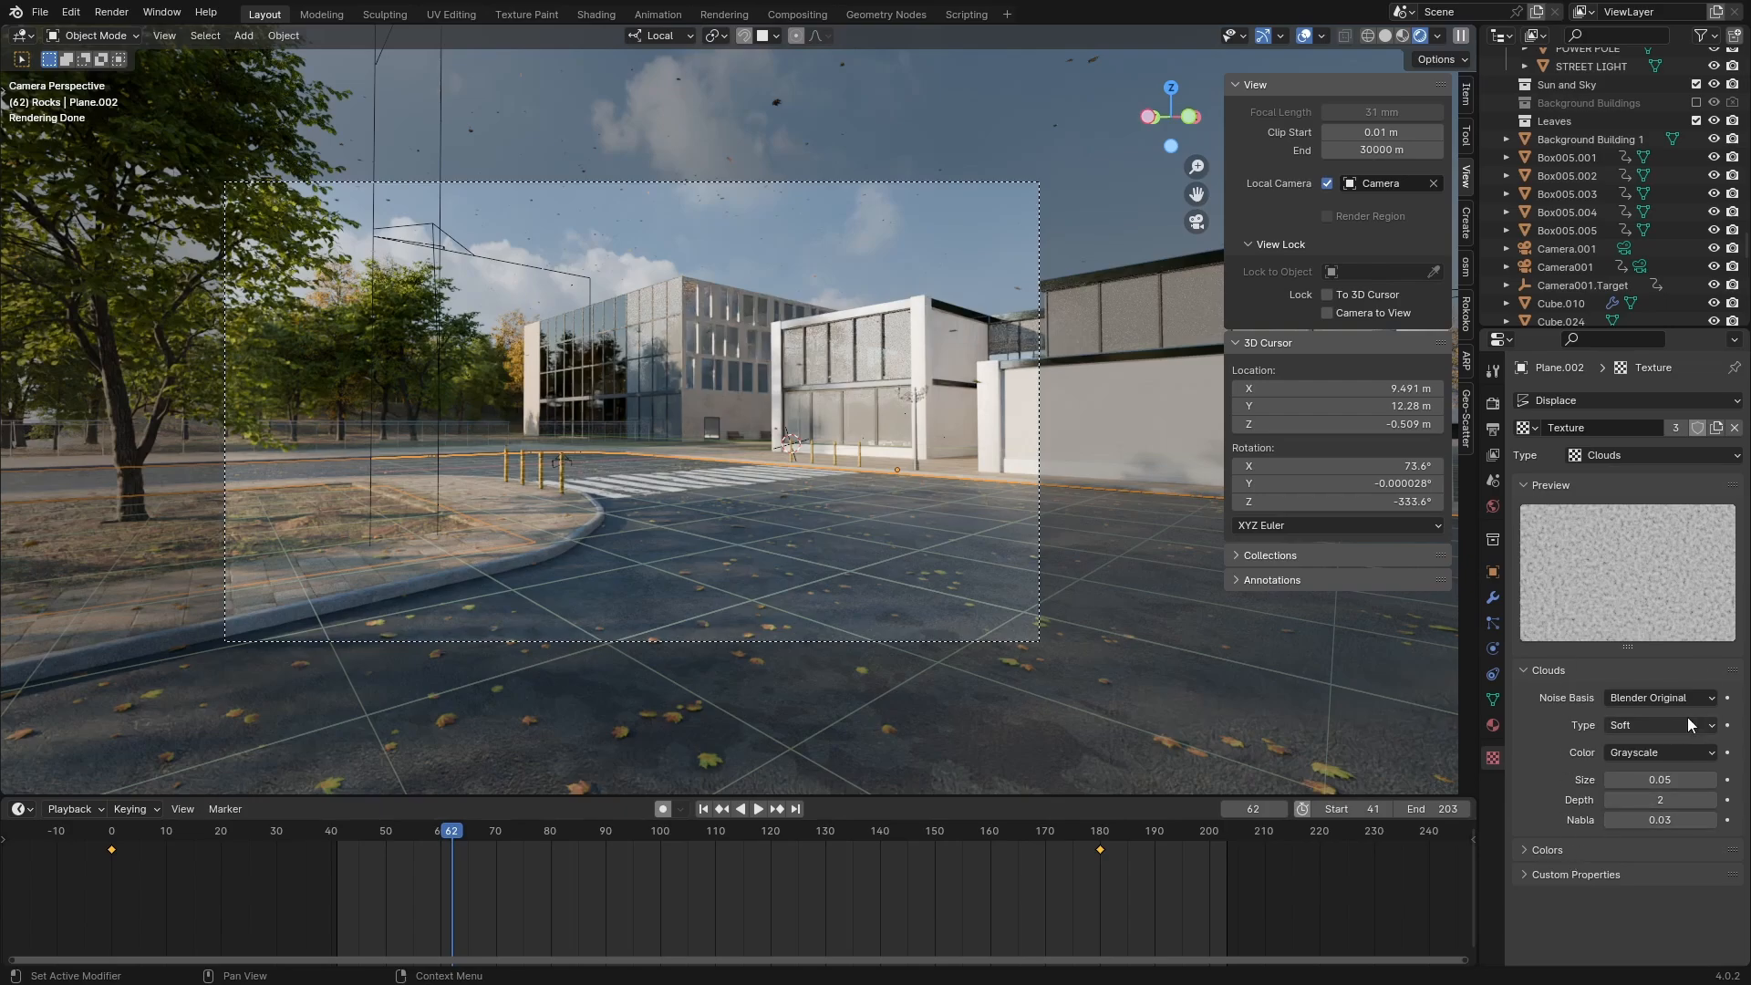
{"action": "mouse_move", "coordinate": [702, 603]}
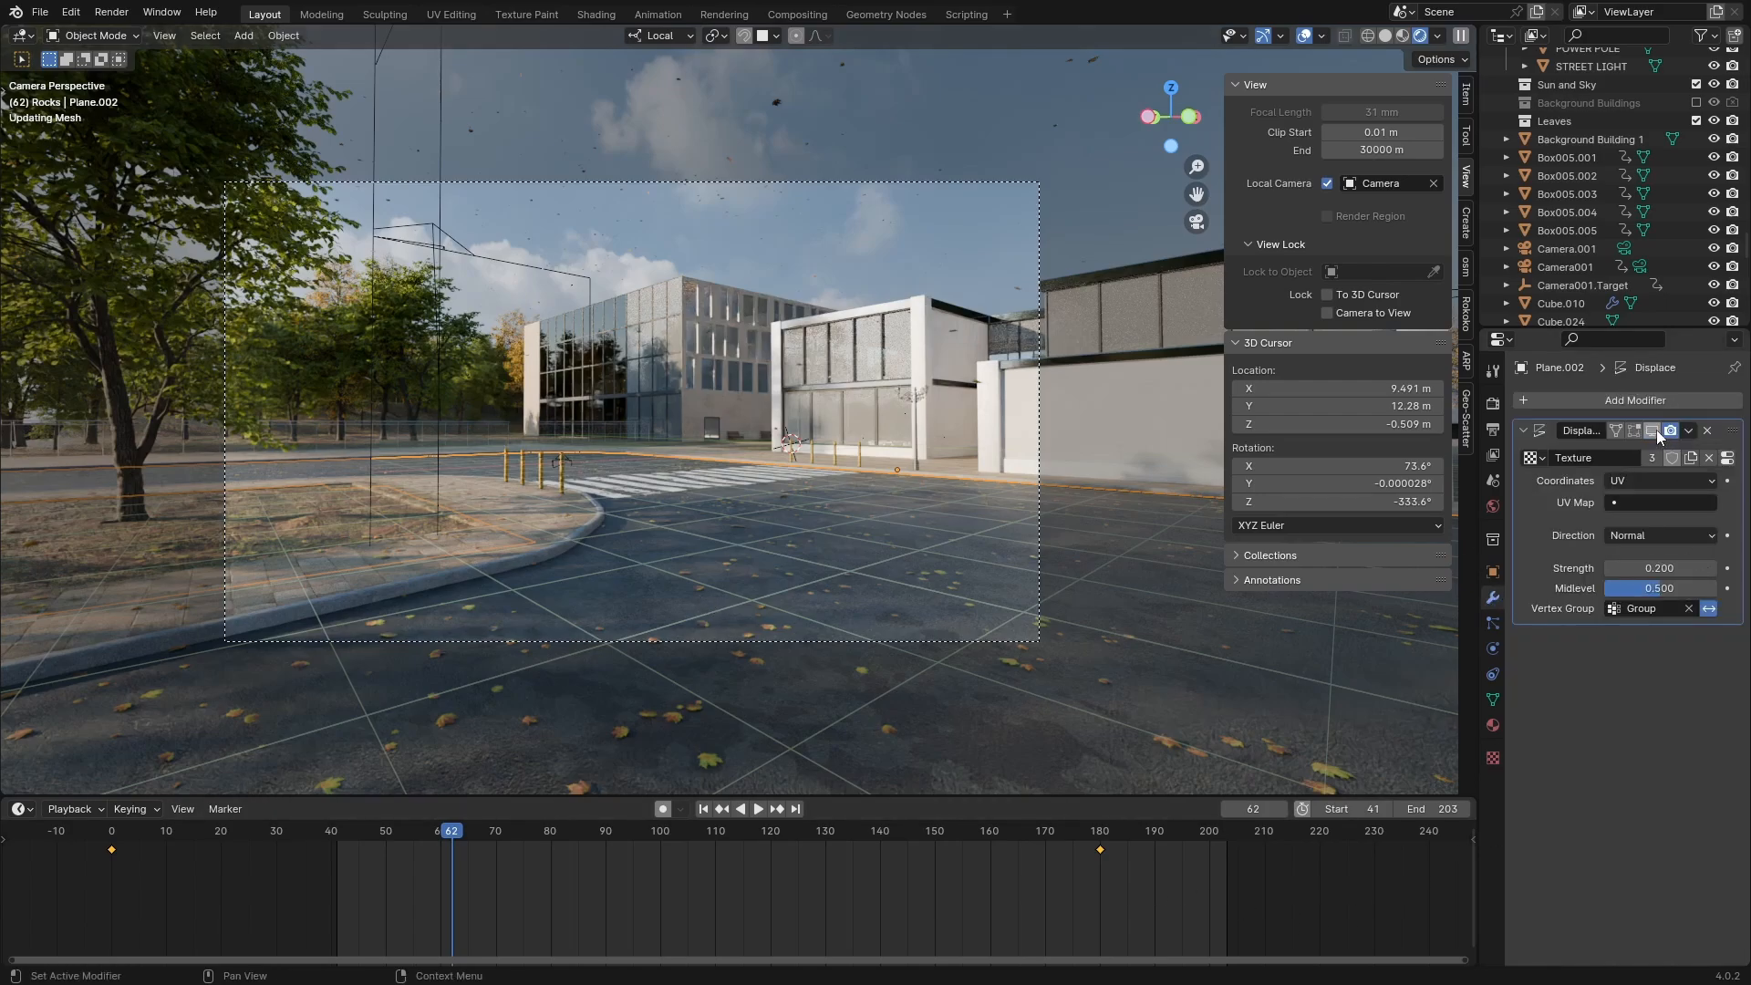
Step: Show Plane.002's 0.2-strength Clouds Displace modifier in the viewport
{"action": "left_click", "coordinate": [1672, 431]}
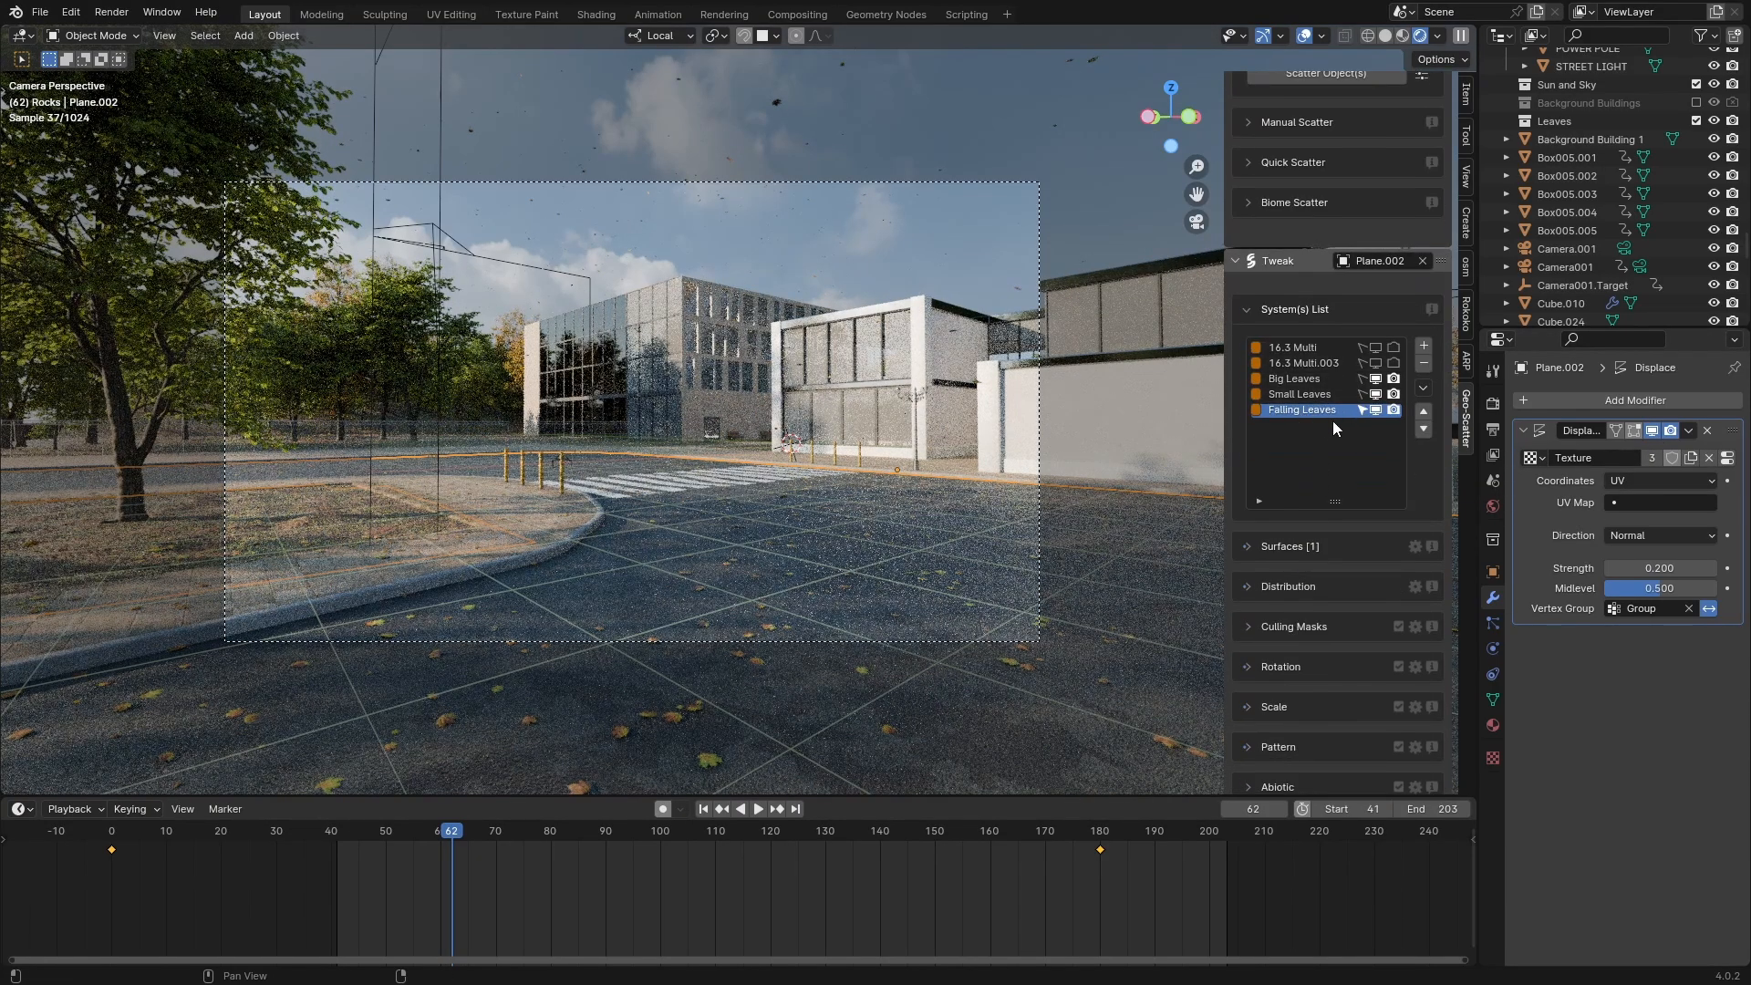
Step: Scrub the Falling Leaves animation and adjust the scatter's keyframed offset settings
{"action": "left_click", "coordinate": [757, 809]}
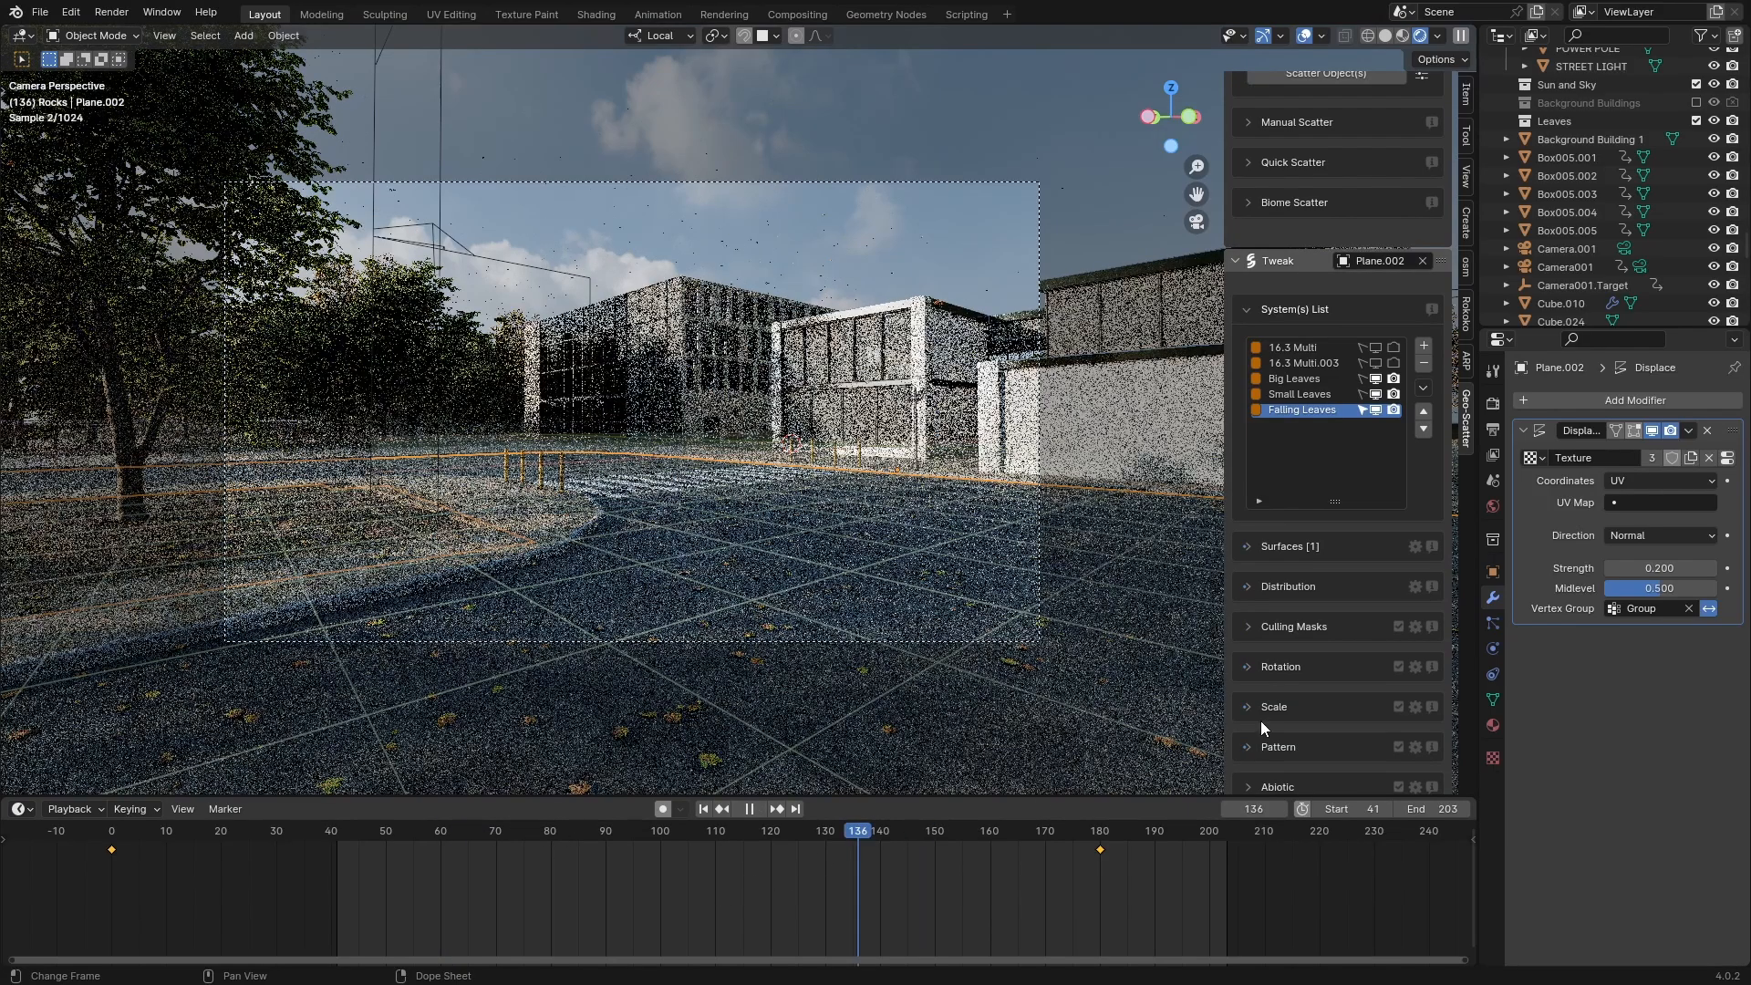
{"action": "left_click", "coordinate": [733, 830]}
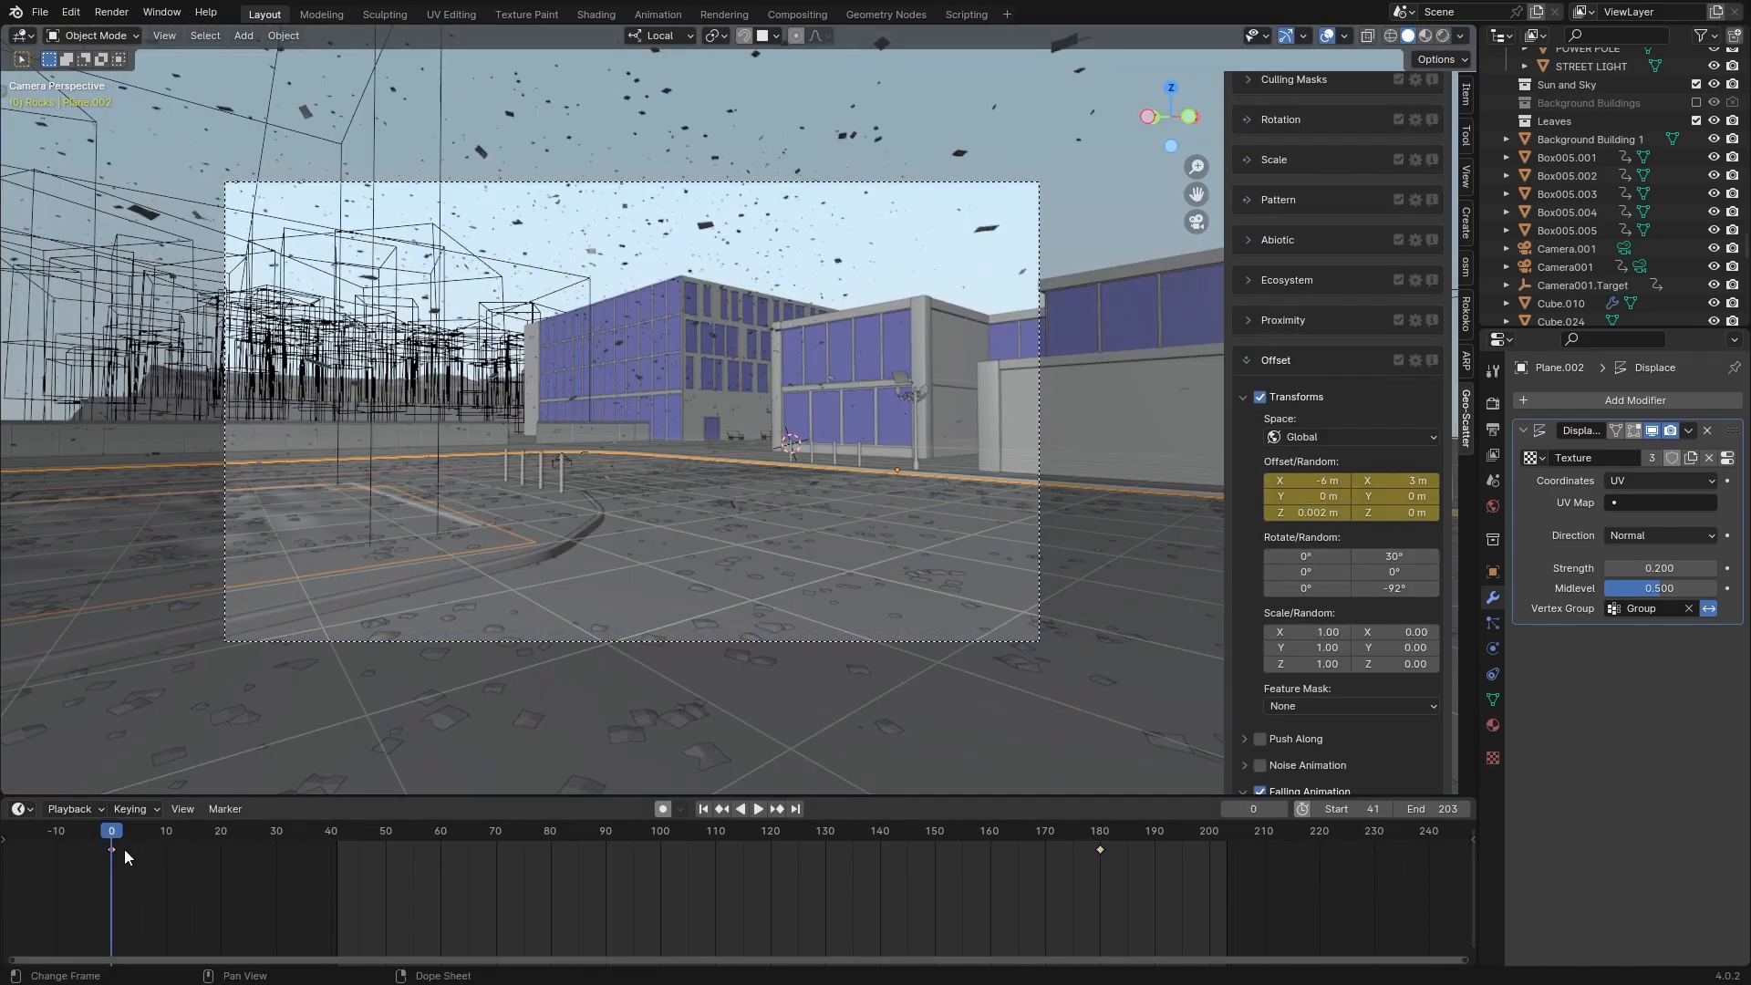
{"action": "left_click", "coordinate": [757, 808]}
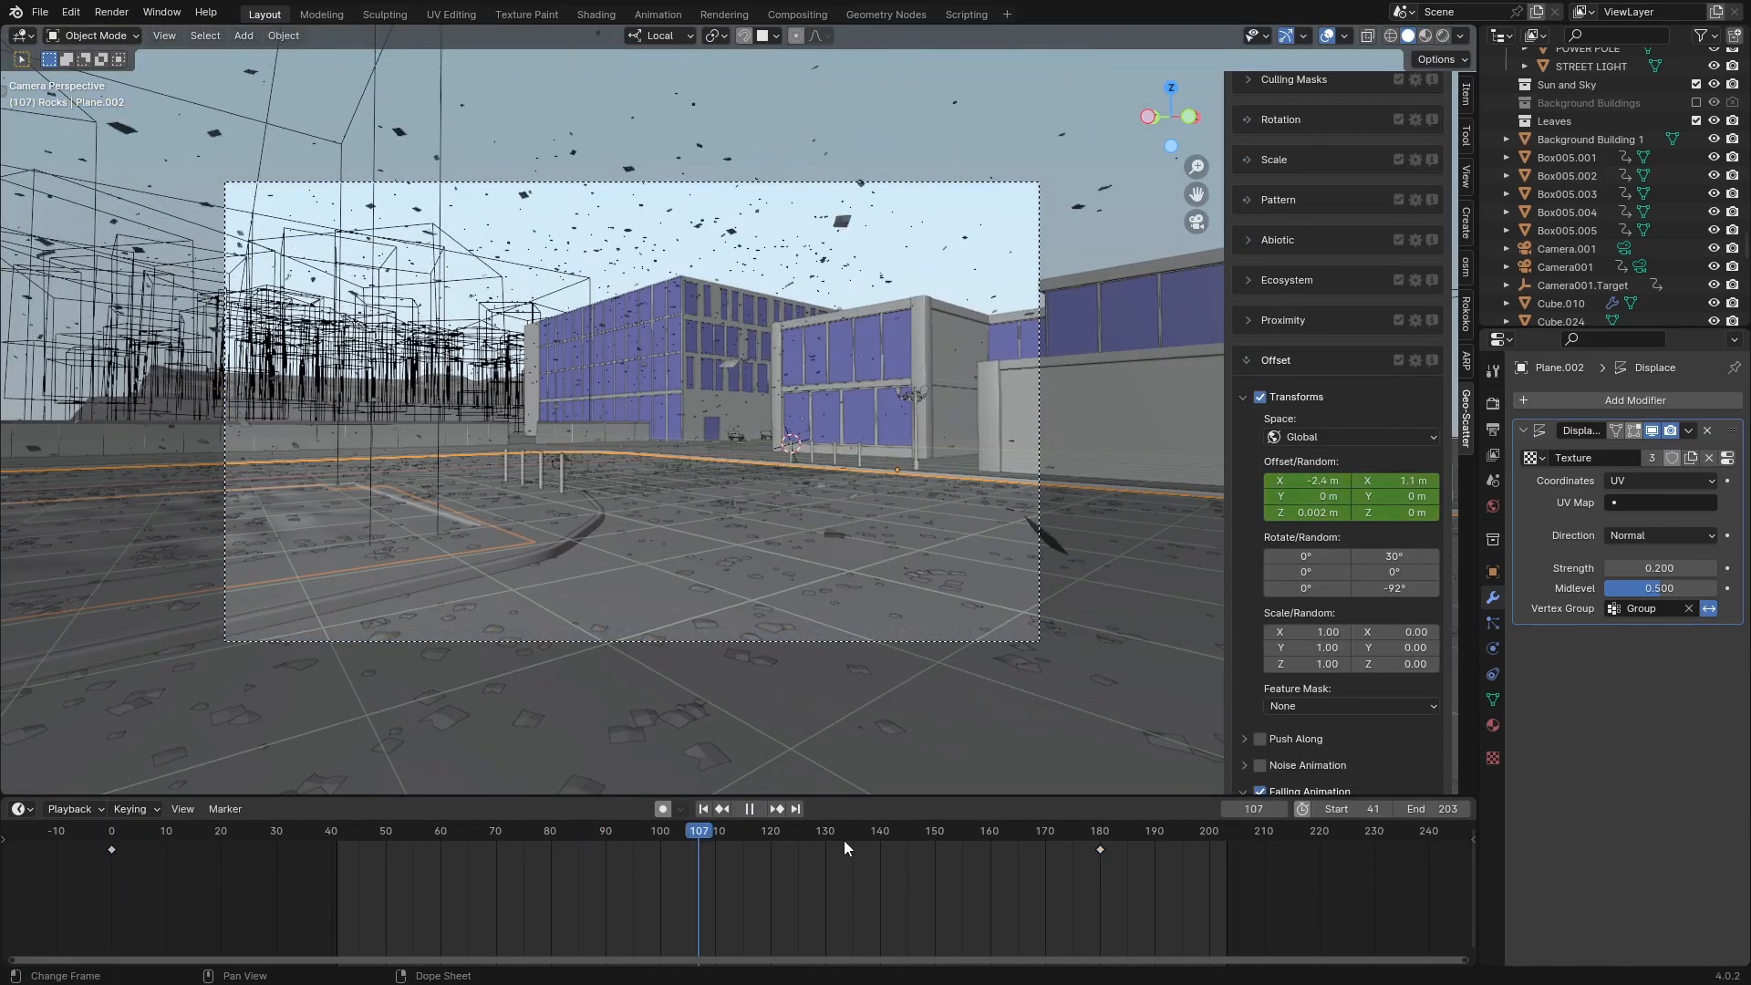
{"action": "left_click", "coordinate": [616, 830]}
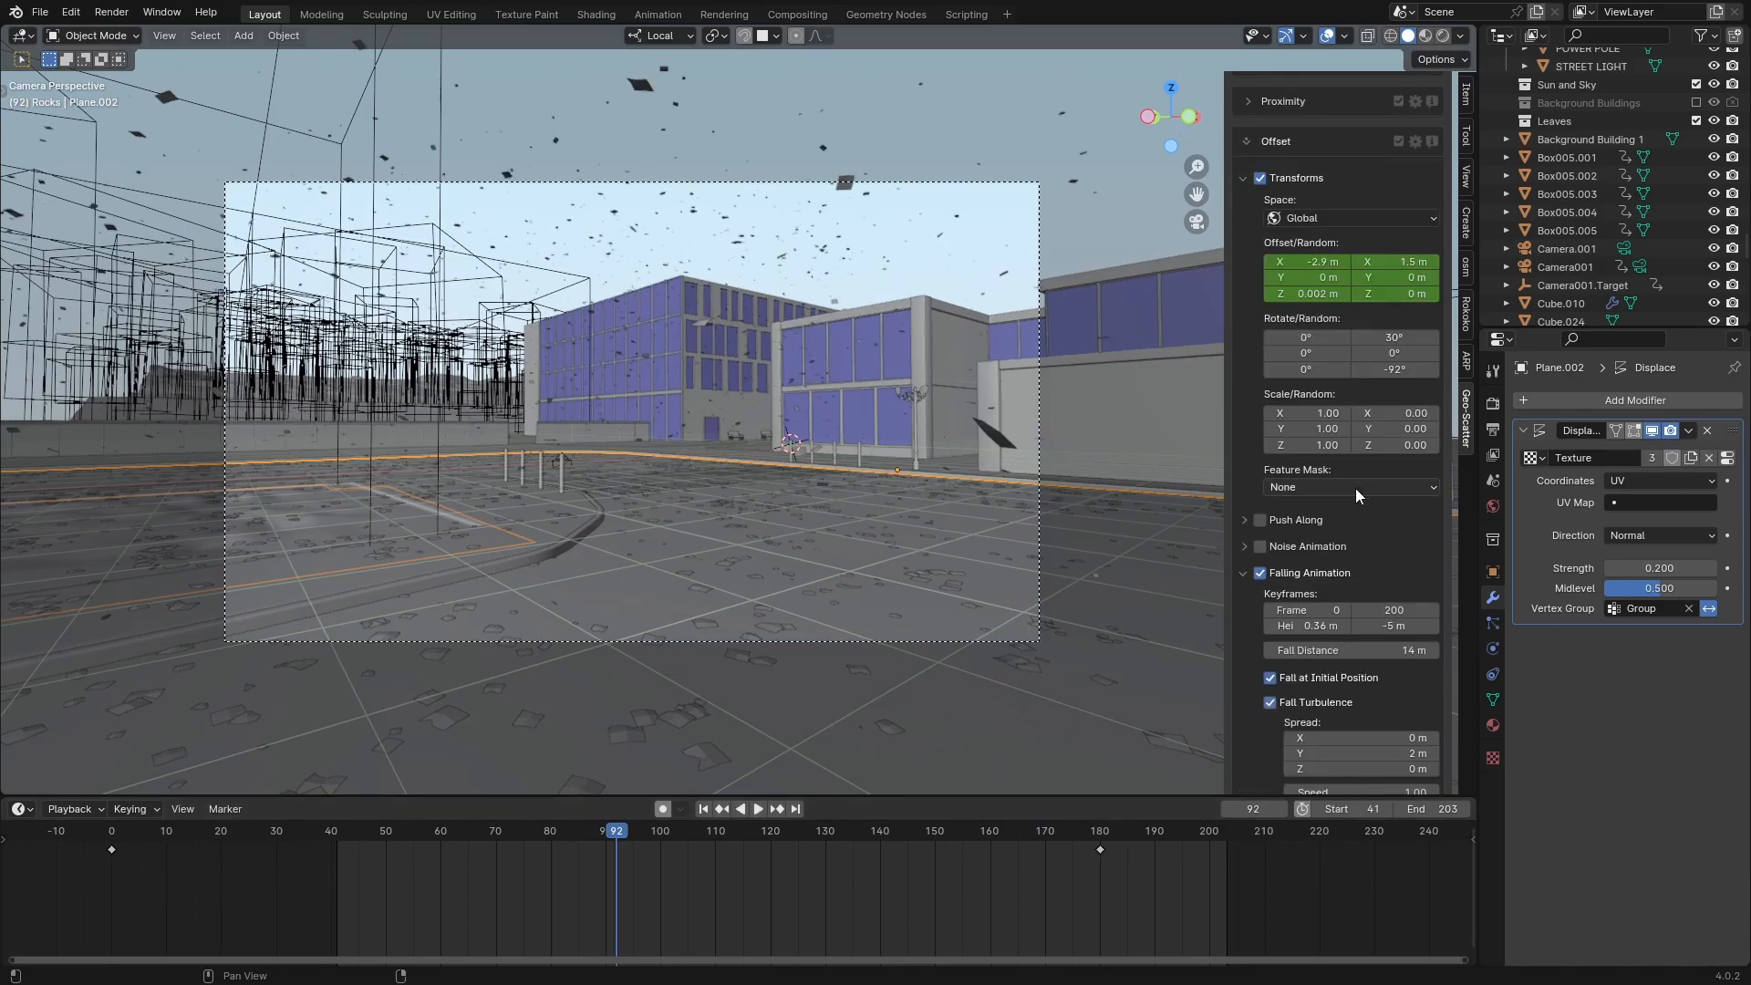
{"action": "scroll", "scroll_direction": "down", "scroll_amount": 3}
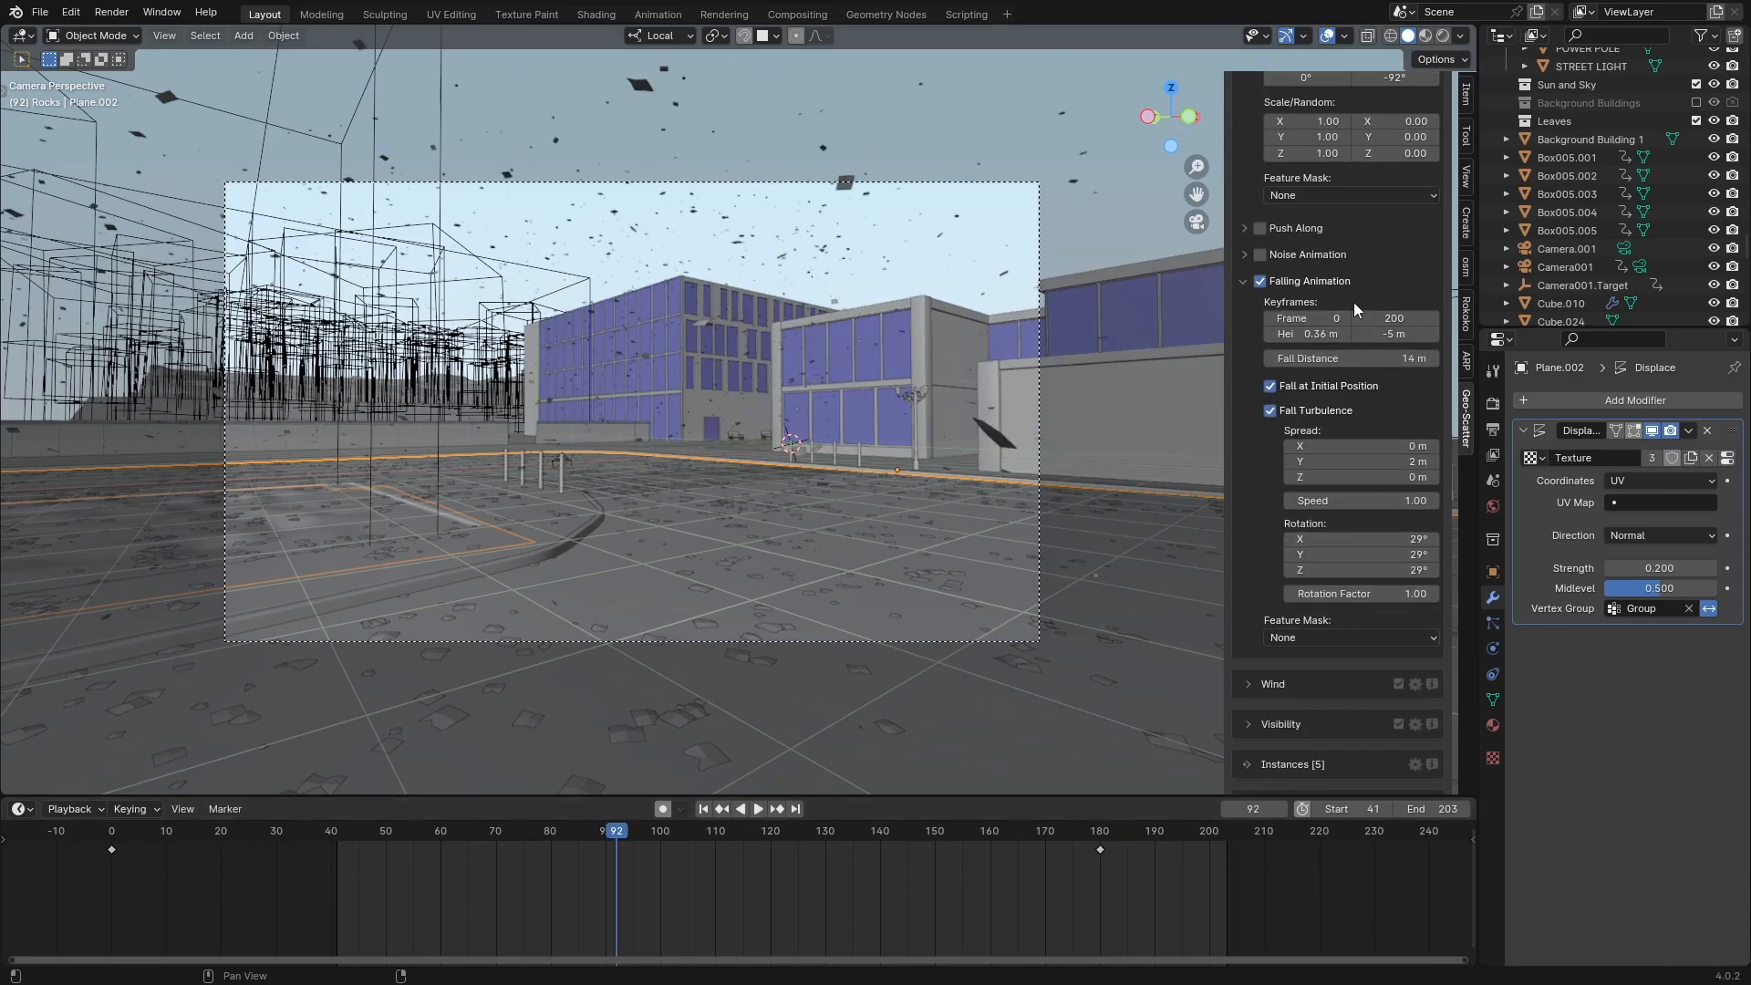